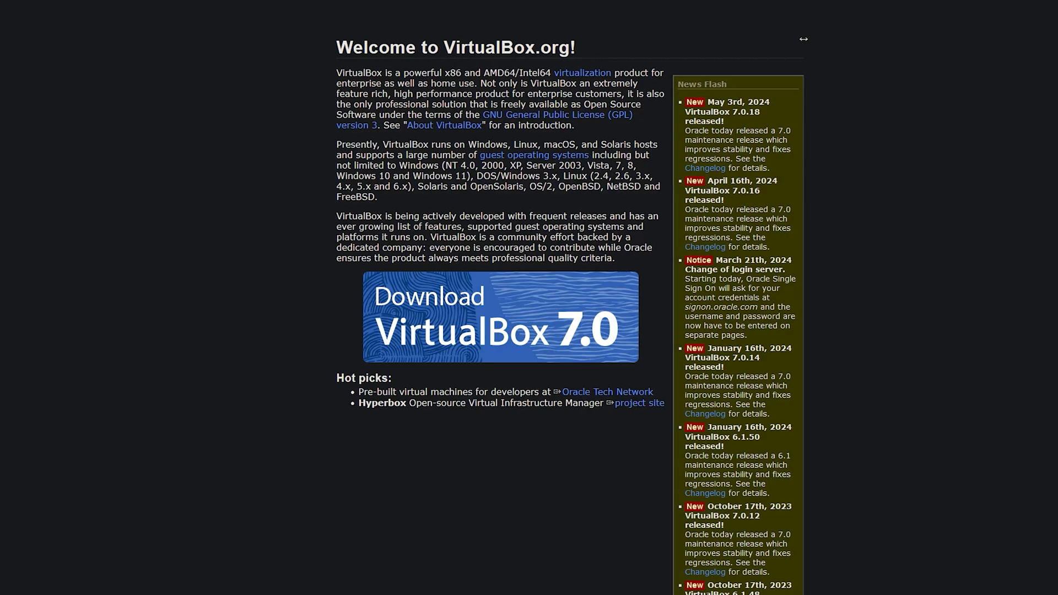
{"action": "mouse_move", "coordinate": [4, 183]}
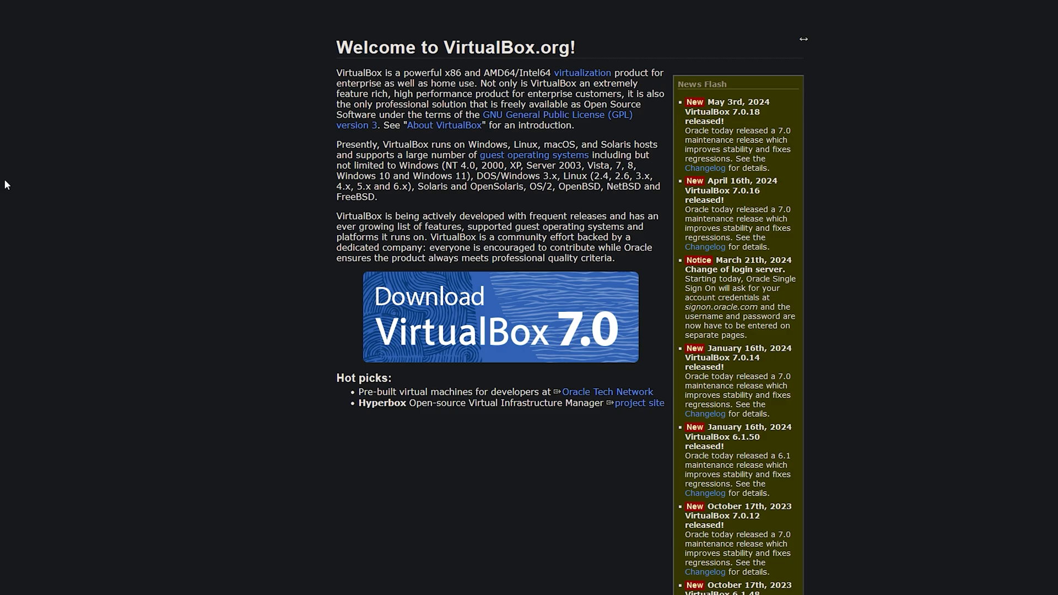
{"action": "mouse_move", "coordinate": [469, 316]}
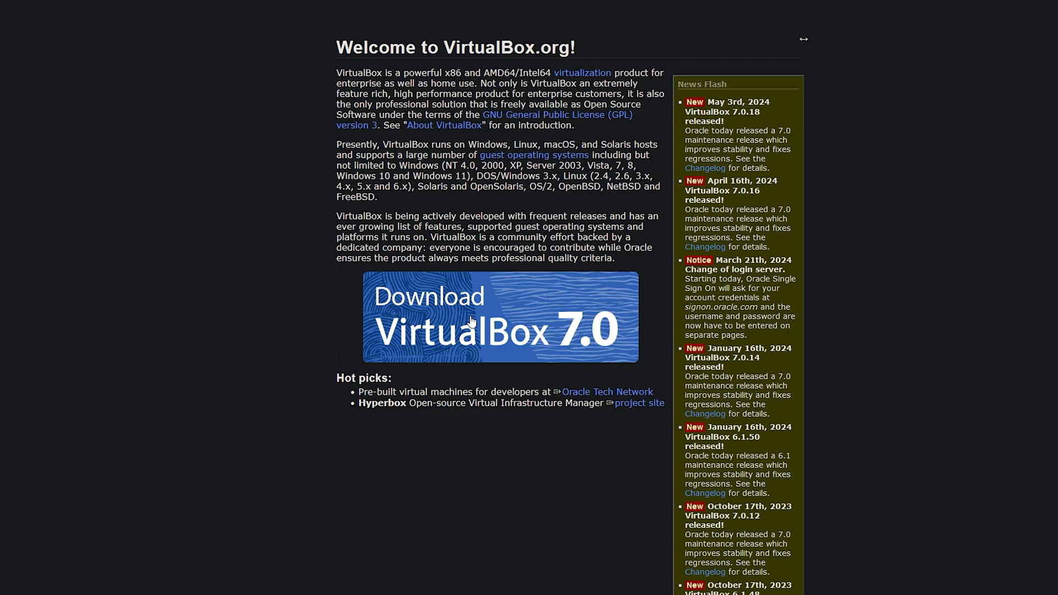
- Download the VirtualBox 7.0.18 Windows hosts installer and launch it
{"action": "left_click", "coordinate": [472, 320]}
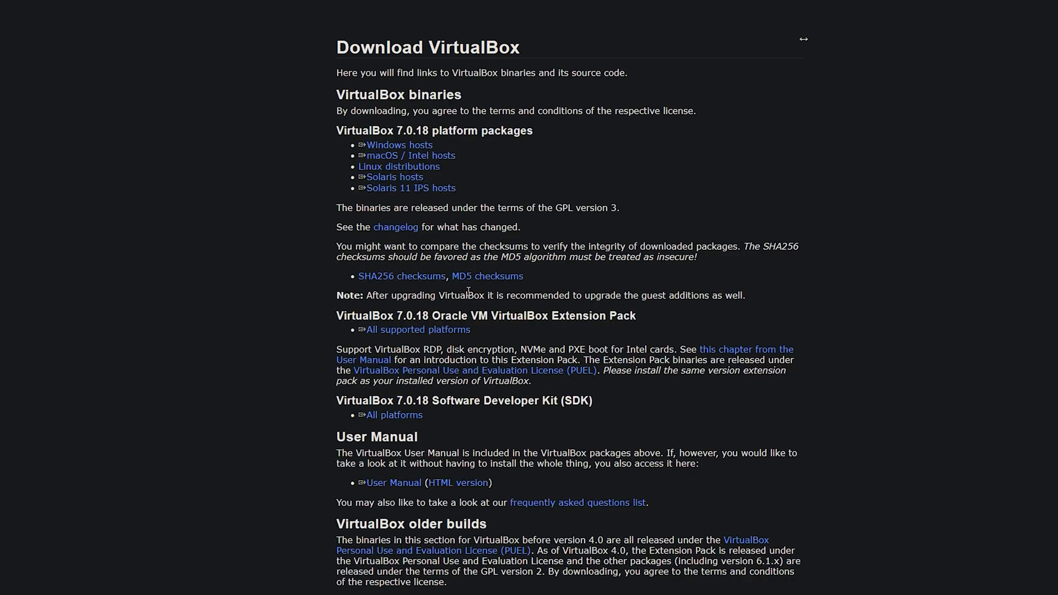
{"action": "mouse_move", "coordinate": [732, 207]}
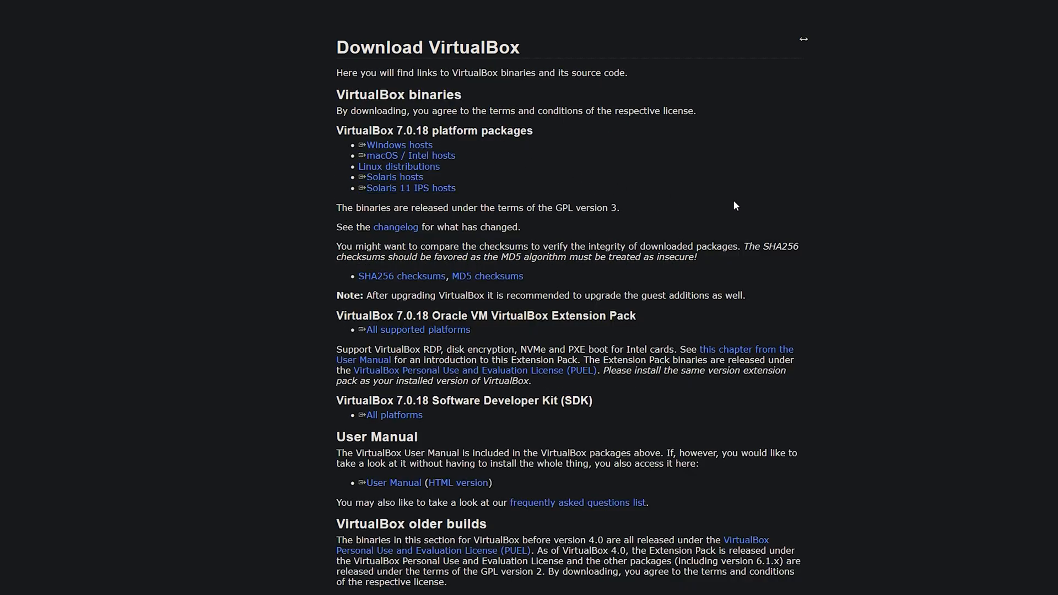
{"action": "mouse_move", "coordinate": [546, 205]}
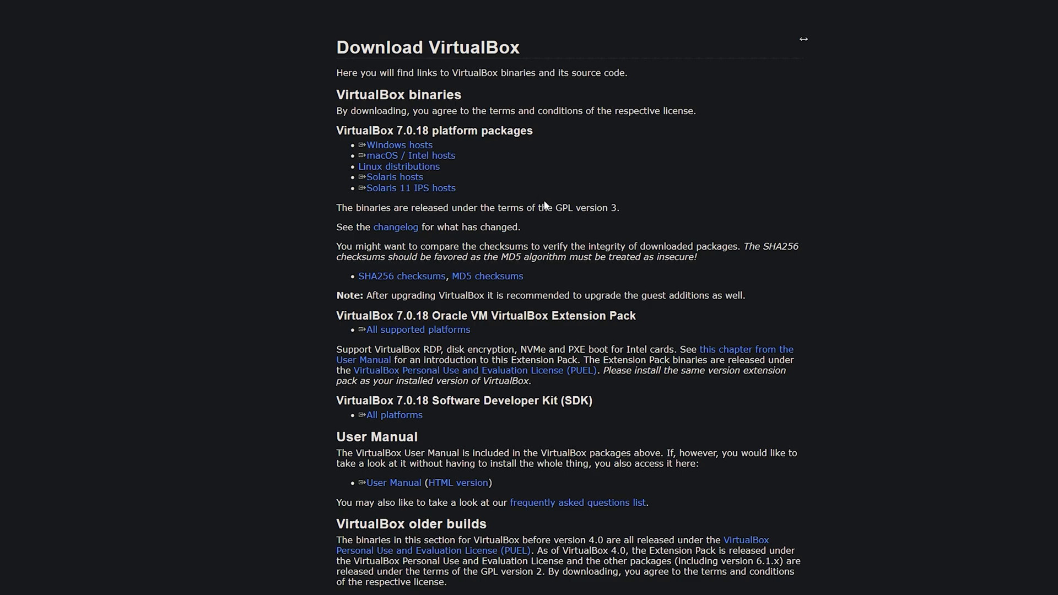
{"action": "mouse_move", "coordinate": [511, 202]}
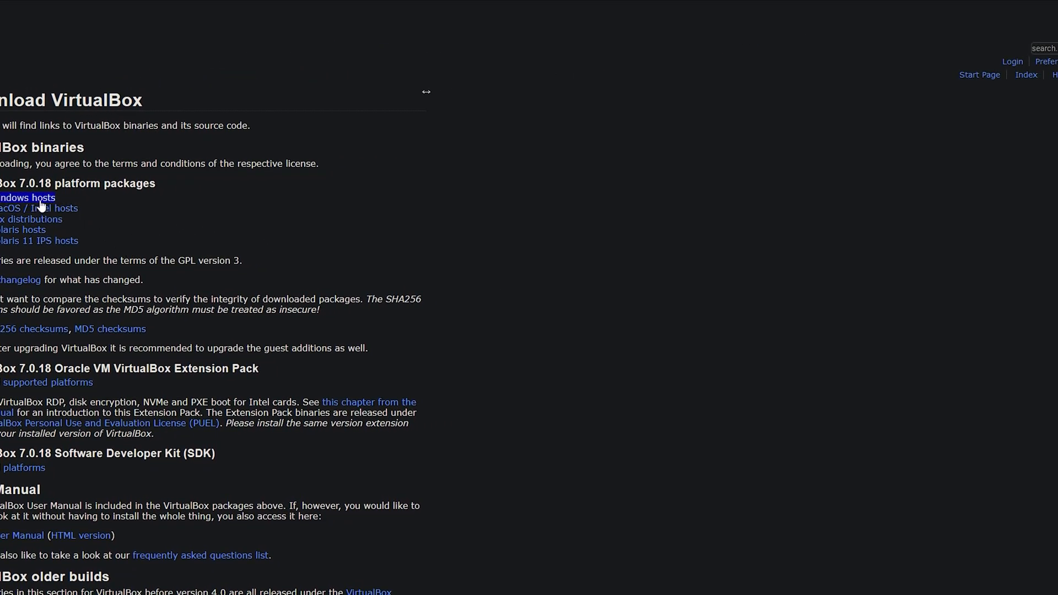
{"action": "left_click", "coordinate": [25, 197]}
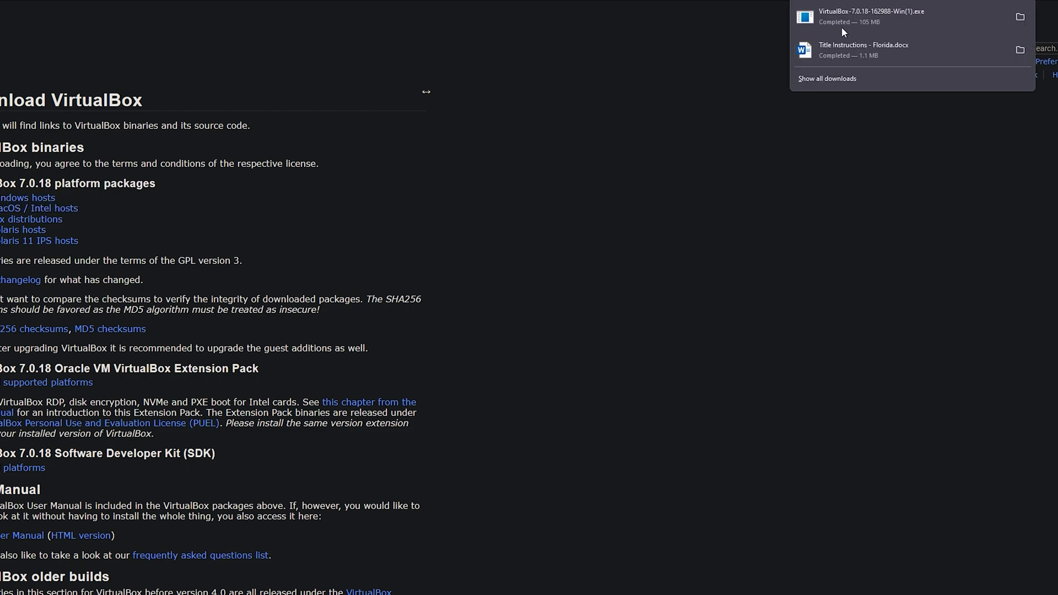
{"action": "left_click", "coordinate": [590, 210]}
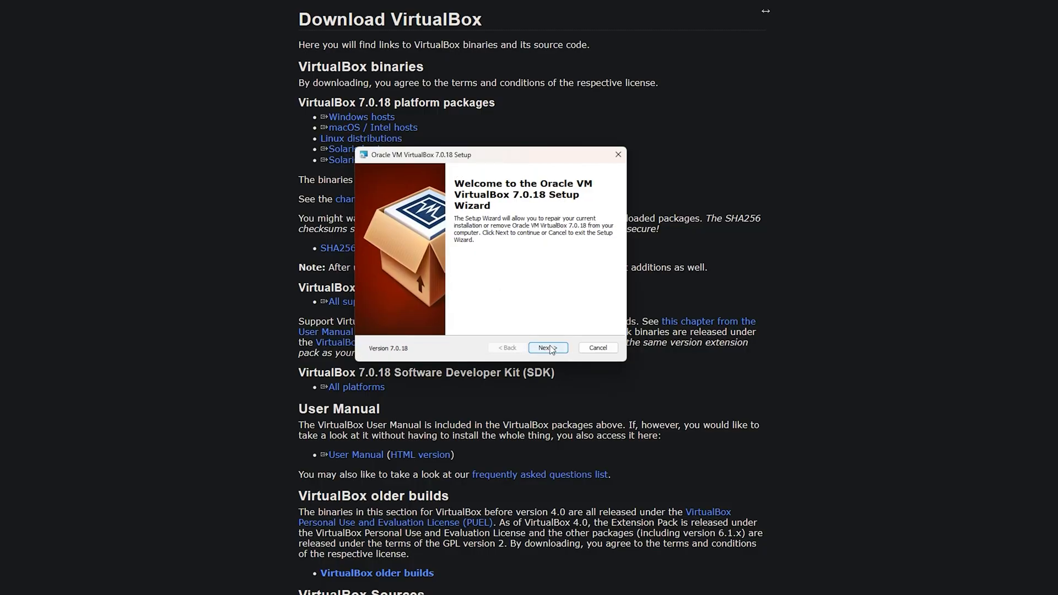
- Cancel the setup wizard since VirtualBox is already installed
{"action": "left_click", "coordinate": [597, 347]}
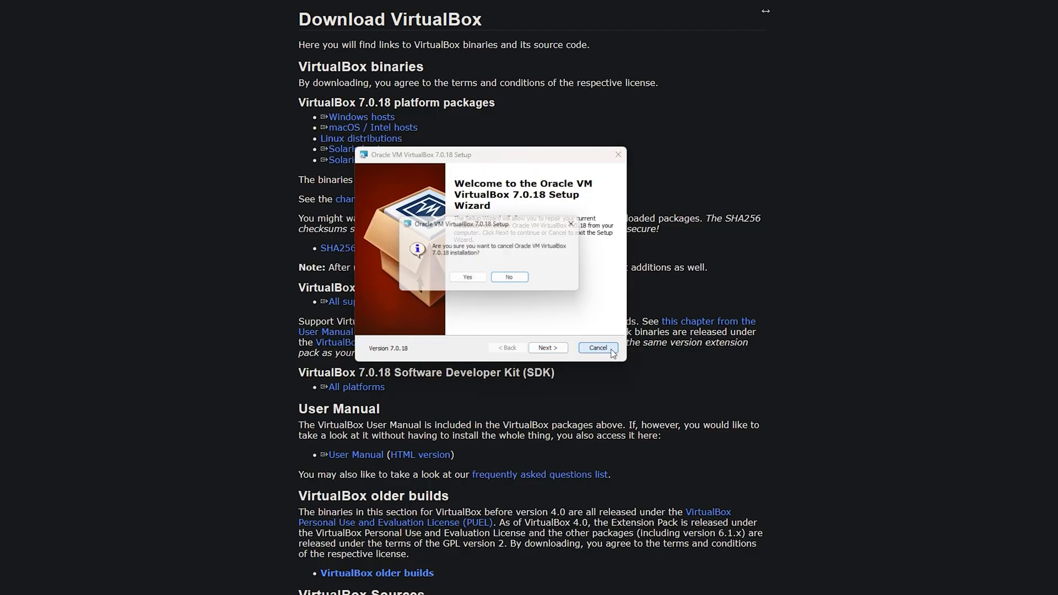
{"action": "left_click", "coordinate": [467, 277]}
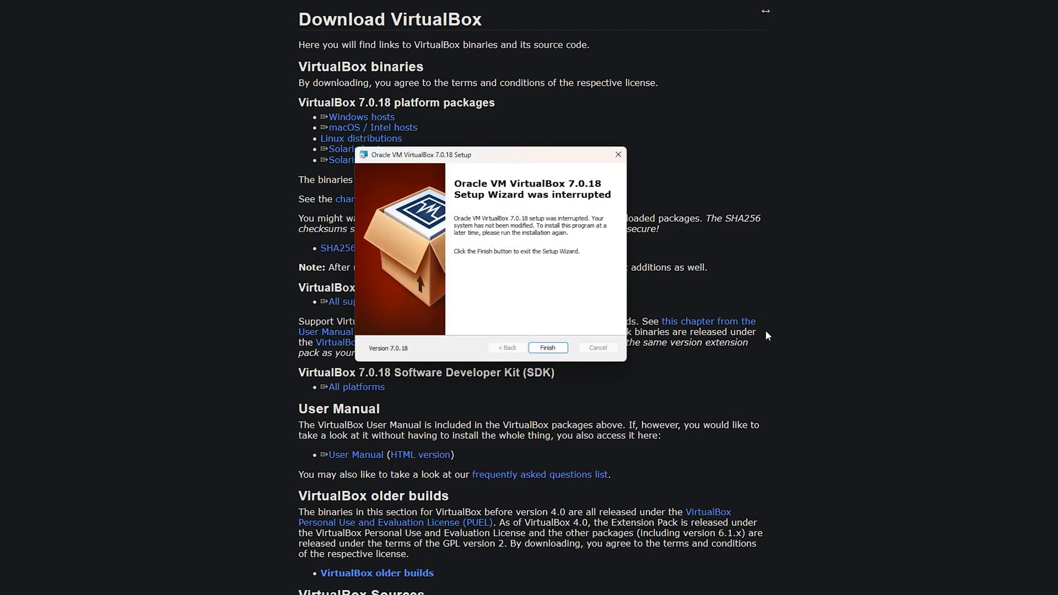
- Create a new virtual machine named Windows via Machine > New
{"action": "left_click", "coordinate": [548, 347]}
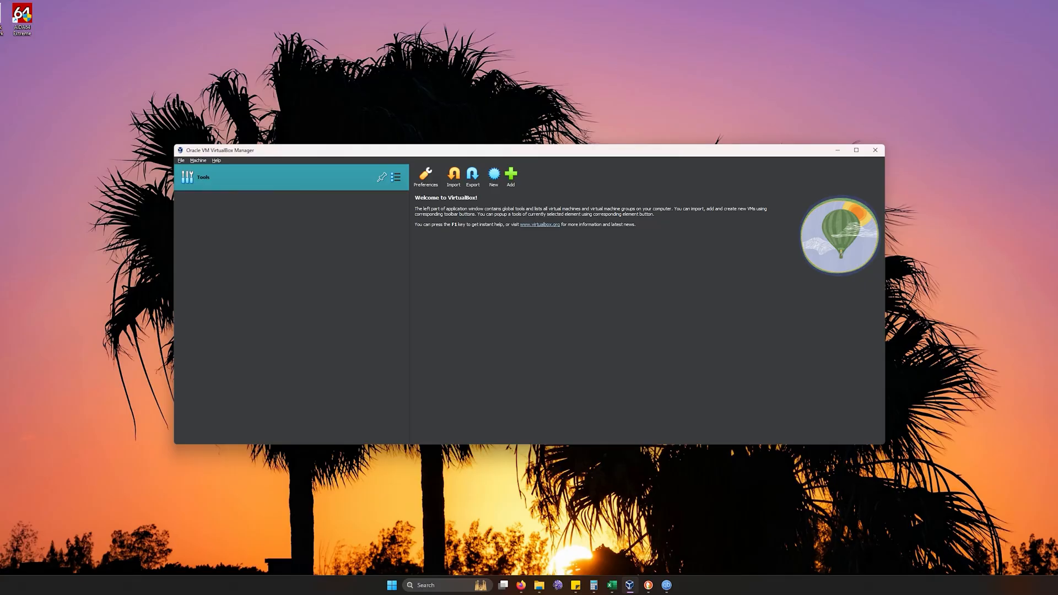
{"action": "mouse_move", "coordinate": [712, 189]}
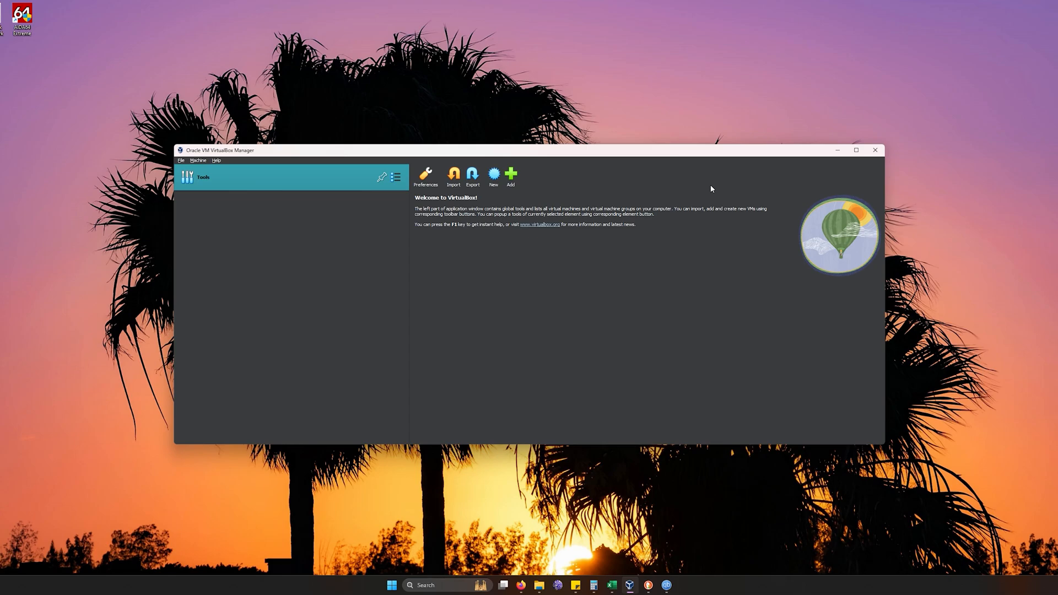
{"action": "mouse_move", "coordinate": [552, 148]}
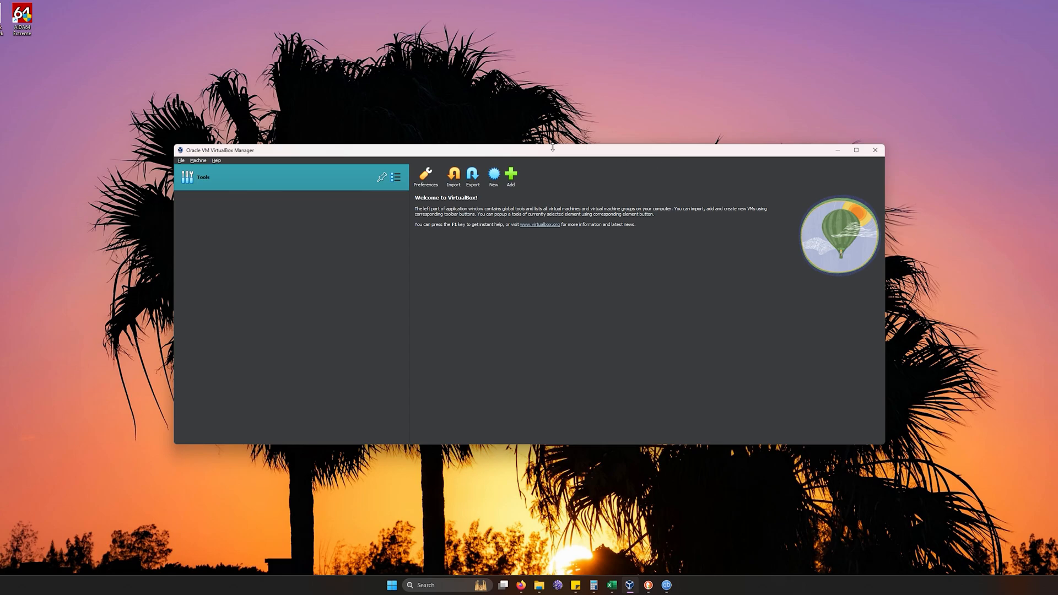
{"action": "left_click", "coordinate": [198, 160]}
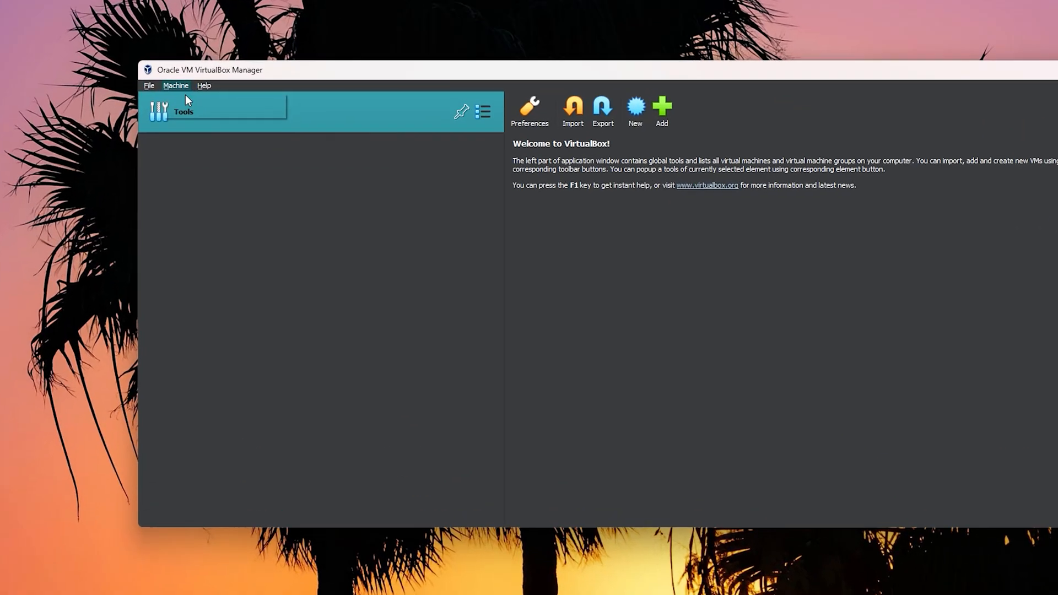
{"action": "left_click", "coordinate": [635, 105]}
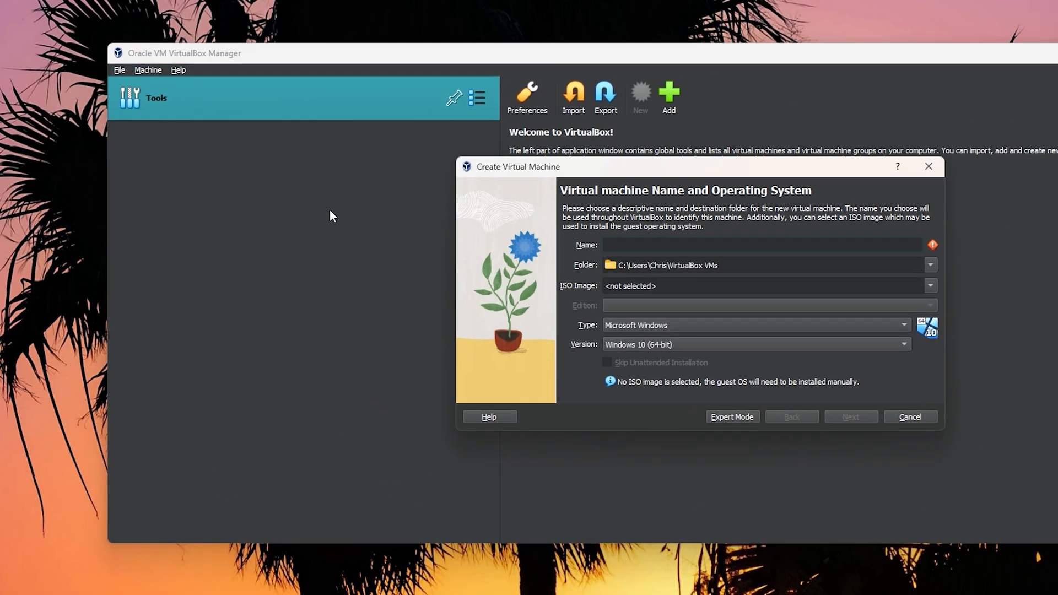
{"action": "type", "text": "Windows"}
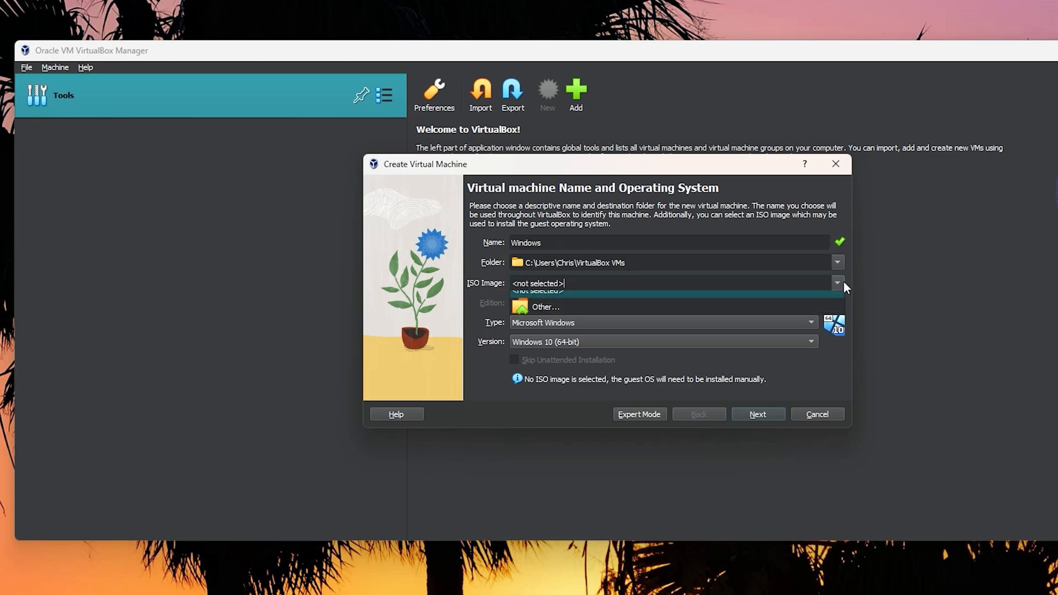
- Choose the Windows 11 Pro .iso from Downloads\Windows 11 Pro as the install image
{"action": "left_click", "coordinate": [545, 307]}
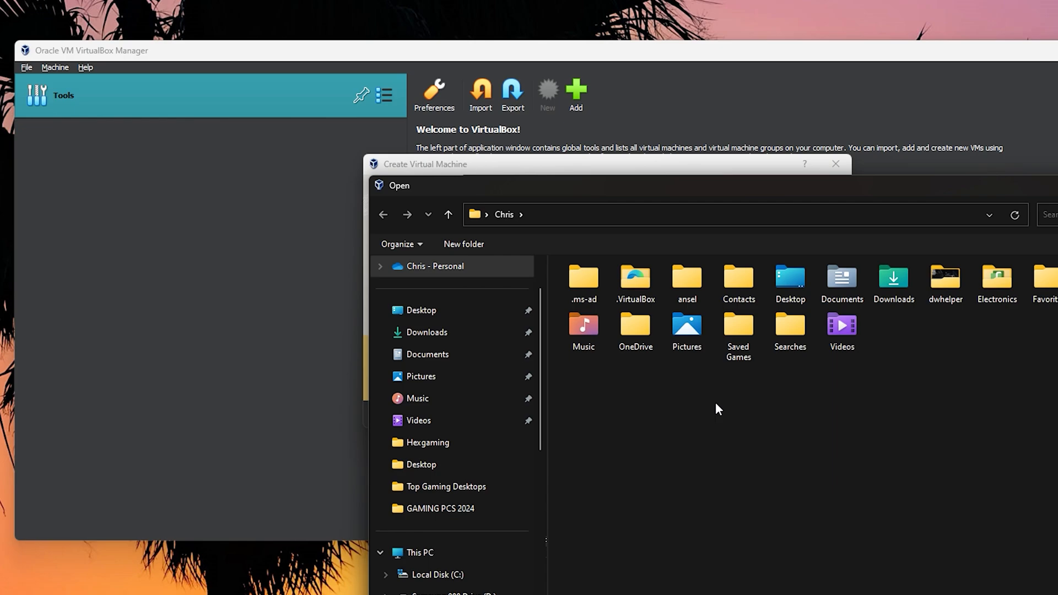
{"action": "mouse_move", "coordinate": [713, 408]}
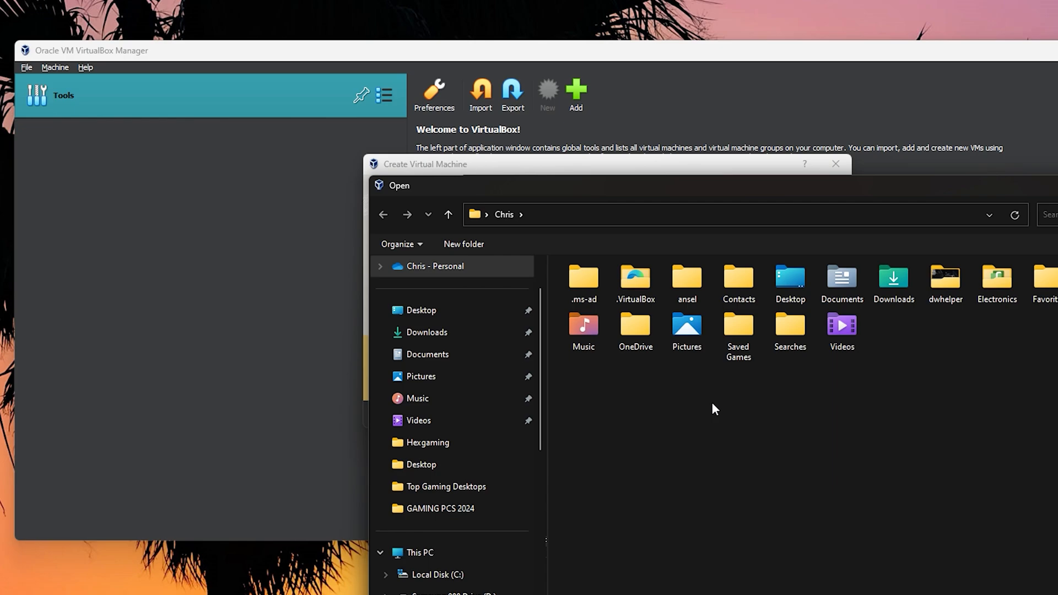
{"action": "mouse_move", "coordinate": [705, 407]}
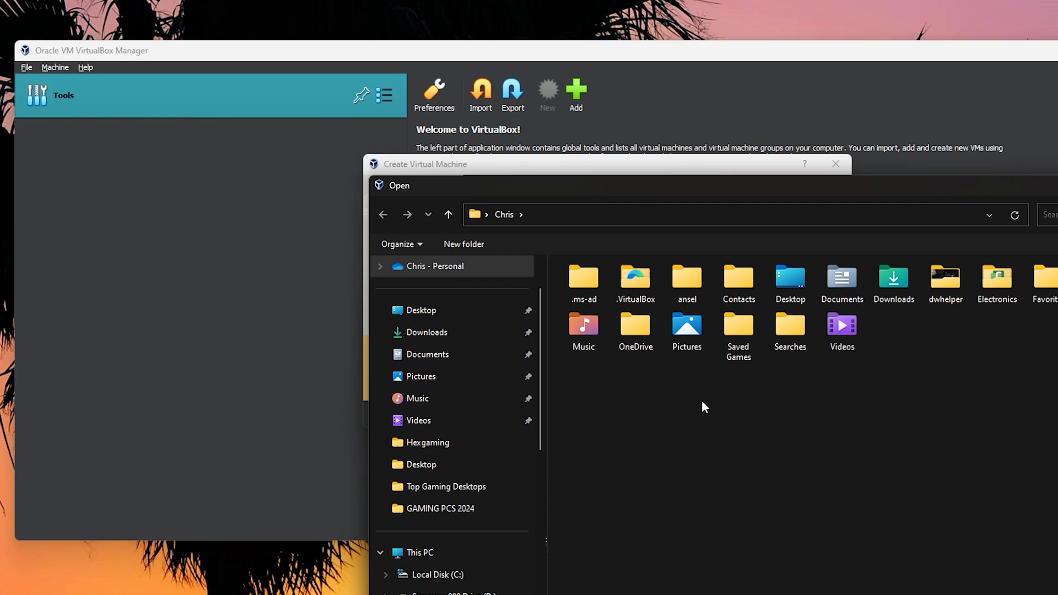
{"action": "mouse_move", "coordinate": [693, 391]}
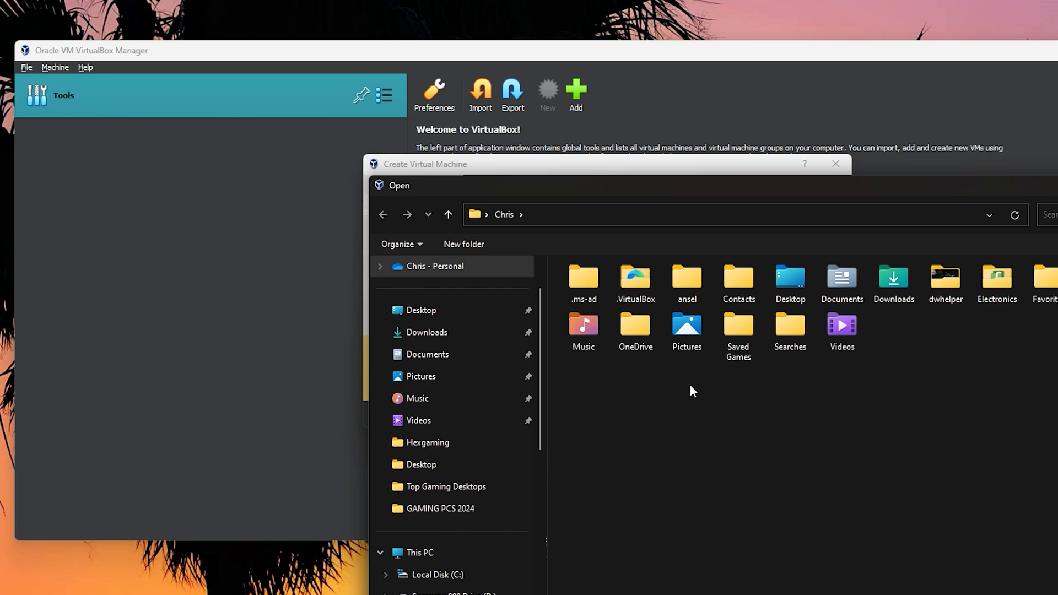
{"action": "left_click", "coordinate": [427, 333]}
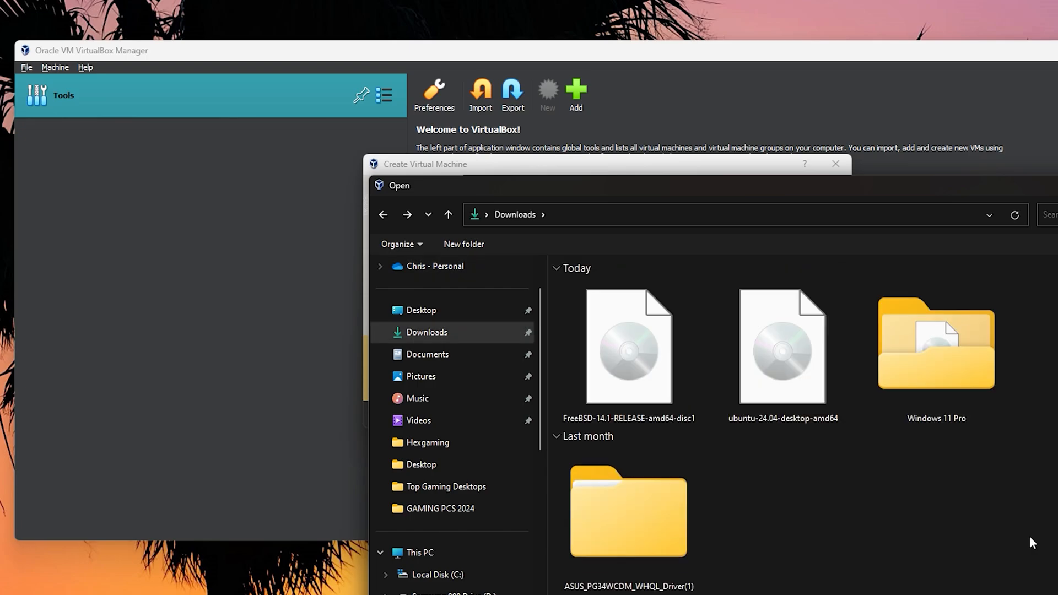
{"action": "left_click", "coordinate": [937, 349]}
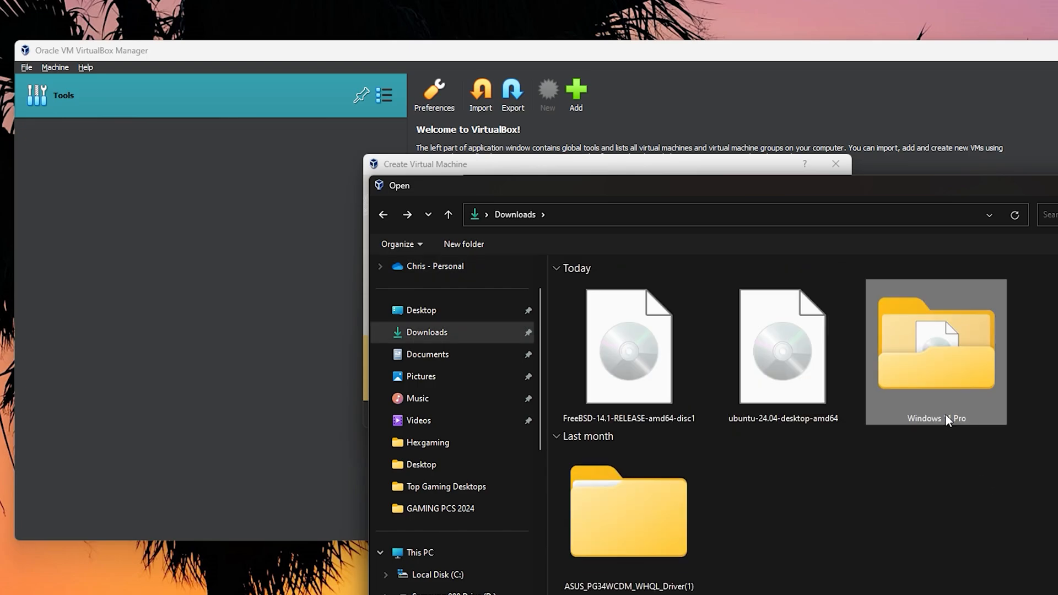
{"action": "double_click", "coordinate": [936, 352]}
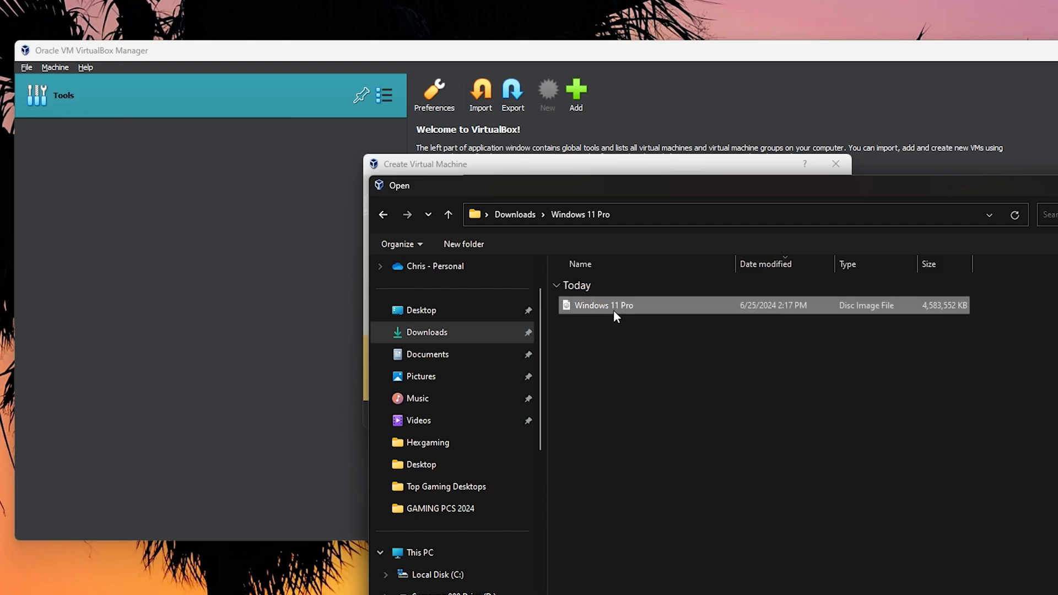
{"action": "double_click", "coordinate": [604, 305]}
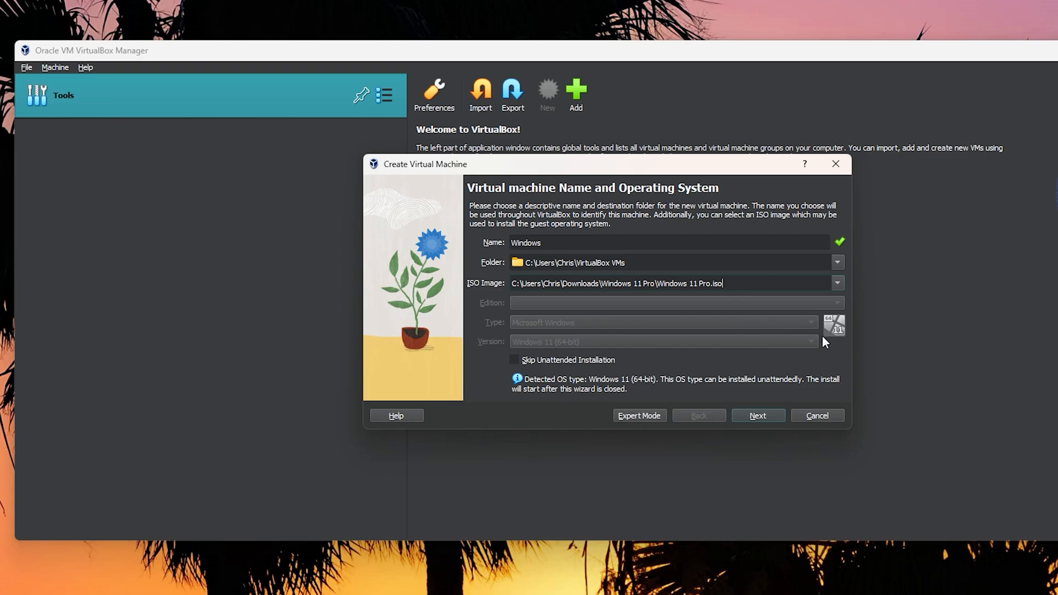
- Advance to the Unattended Guest OS Install Setup page with default username and password
{"action": "left_click", "coordinate": [758, 415]}
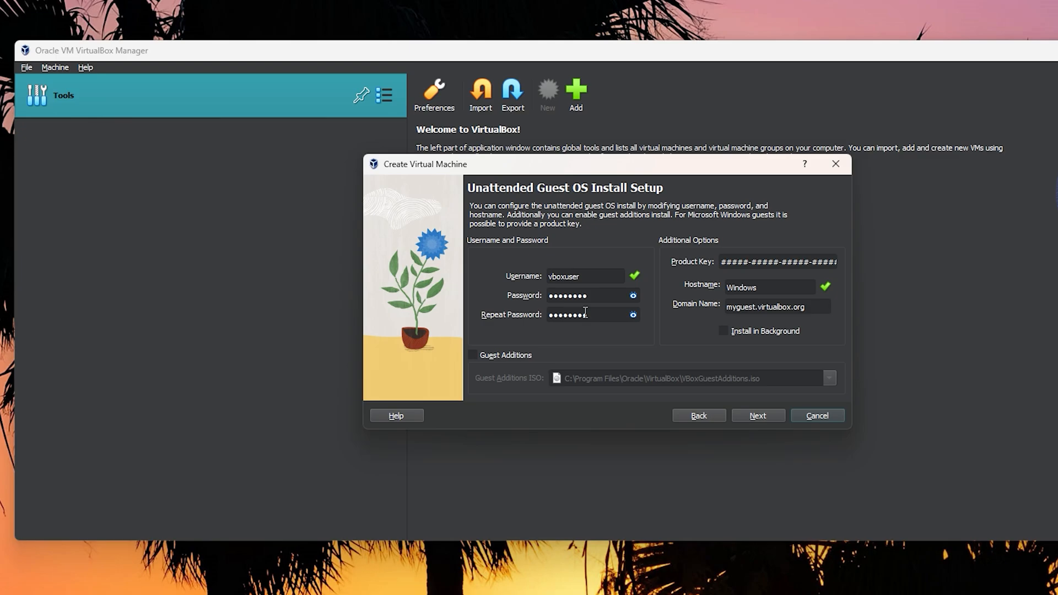
{"action": "mouse_move", "coordinate": [672, 355]}
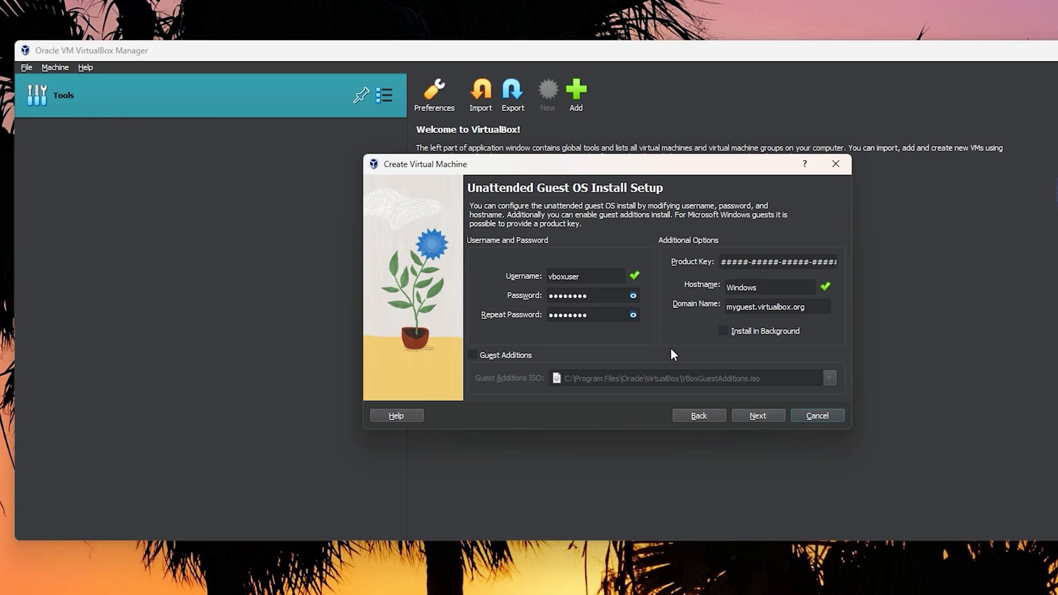
{"action": "mouse_move", "coordinate": [589, 291]}
{"action": "type", "text": "cmizo"}
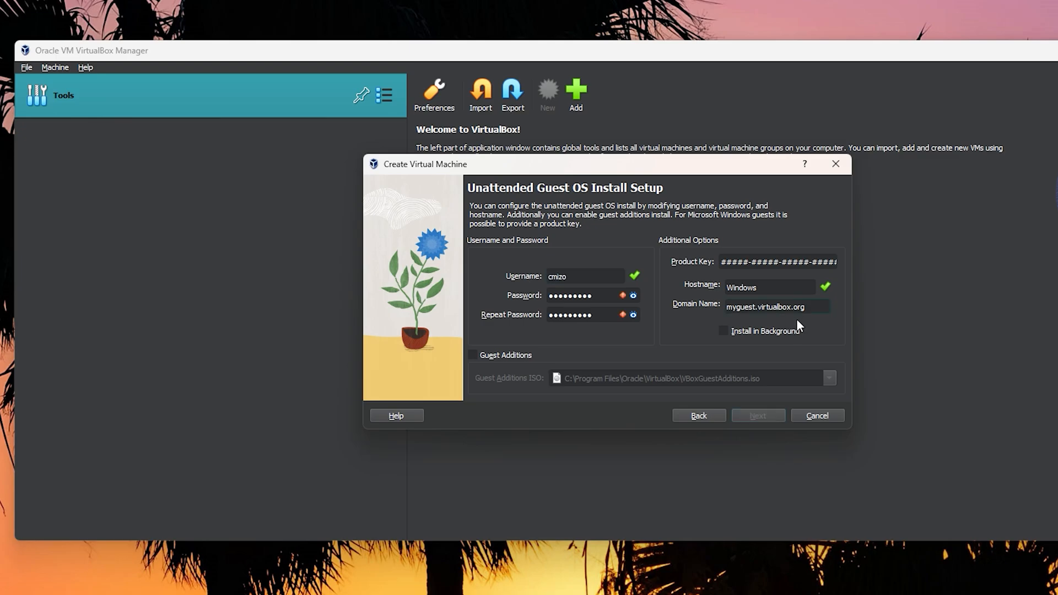
{"action": "mouse_move", "coordinate": [771, 321]}
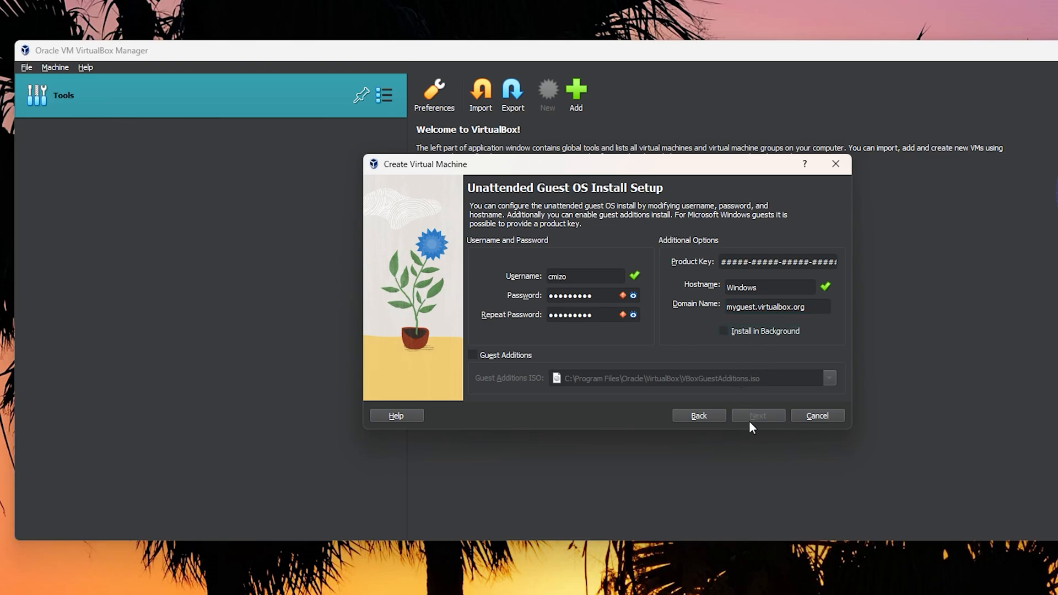
- Give the machine 16384 MB base memory and 16 processors
{"action": "left_click", "coordinate": [758, 416]}
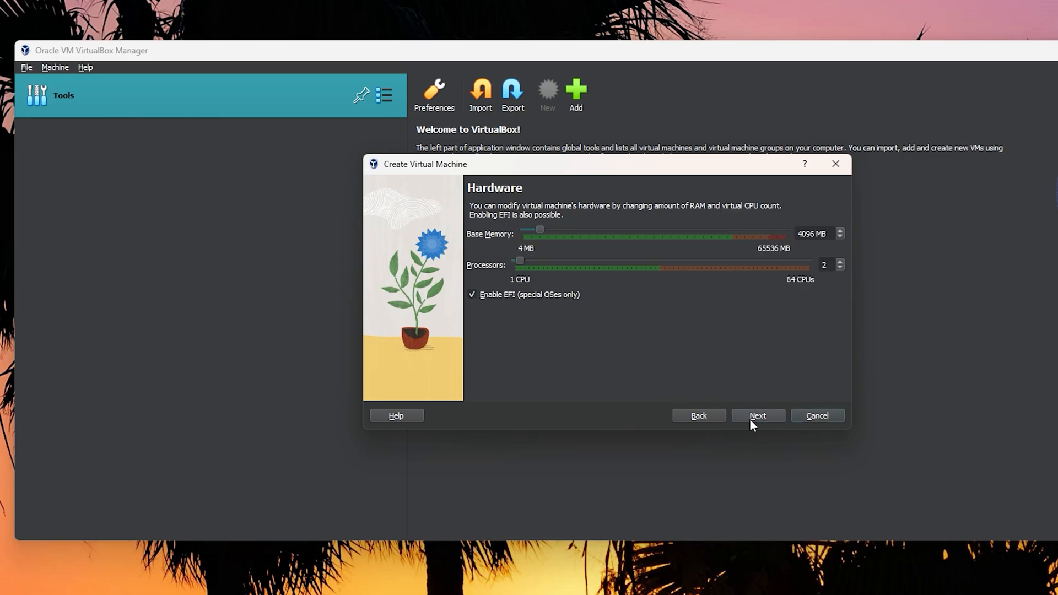
{"action": "mouse_move", "coordinate": [597, 244]}
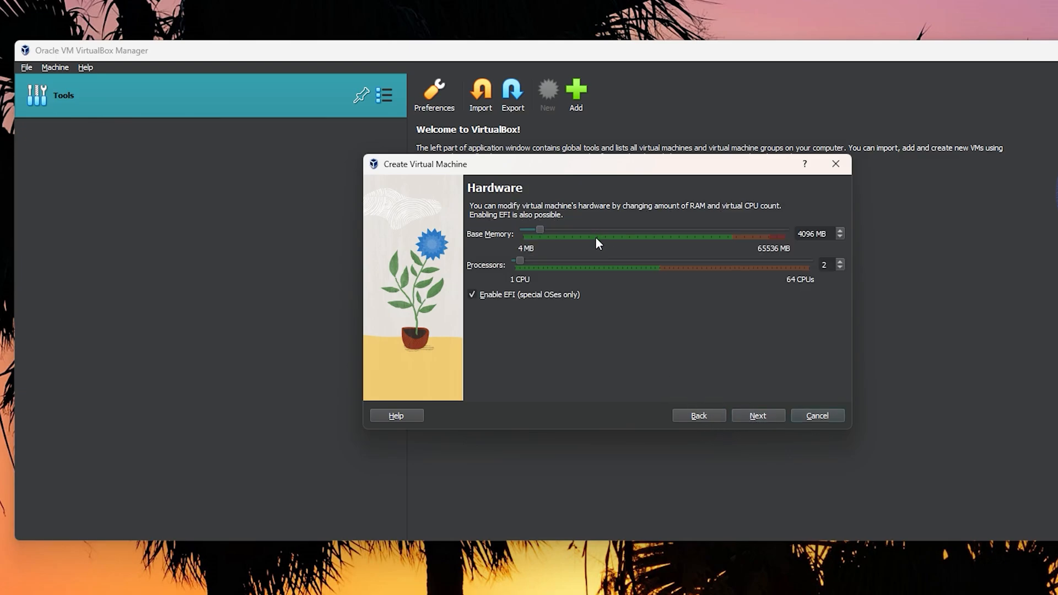
{"action": "mouse_move", "coordinate": [691, 322]}
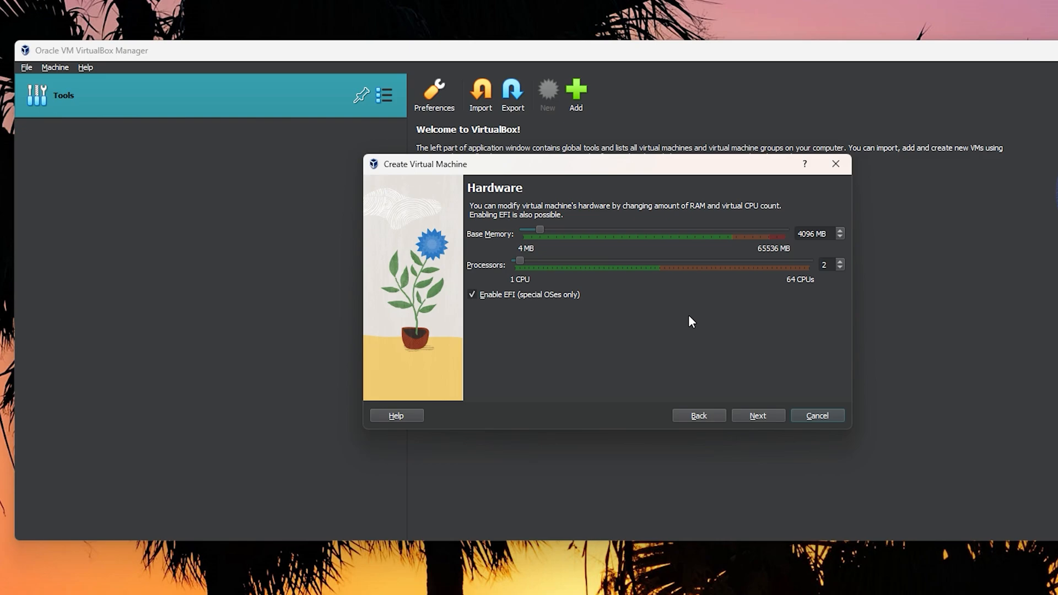
{"action": "mouse_move", "coordinate": [544, 234]}
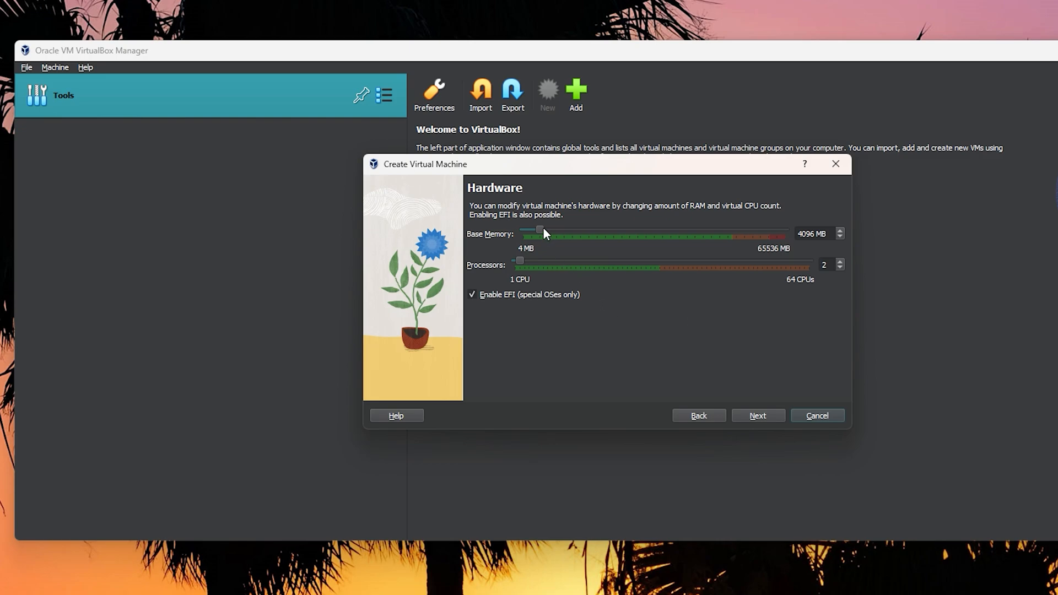
{"action": "left_click_drag", "start_coordinate": [539, 229], "coordinate": [582, 229]}
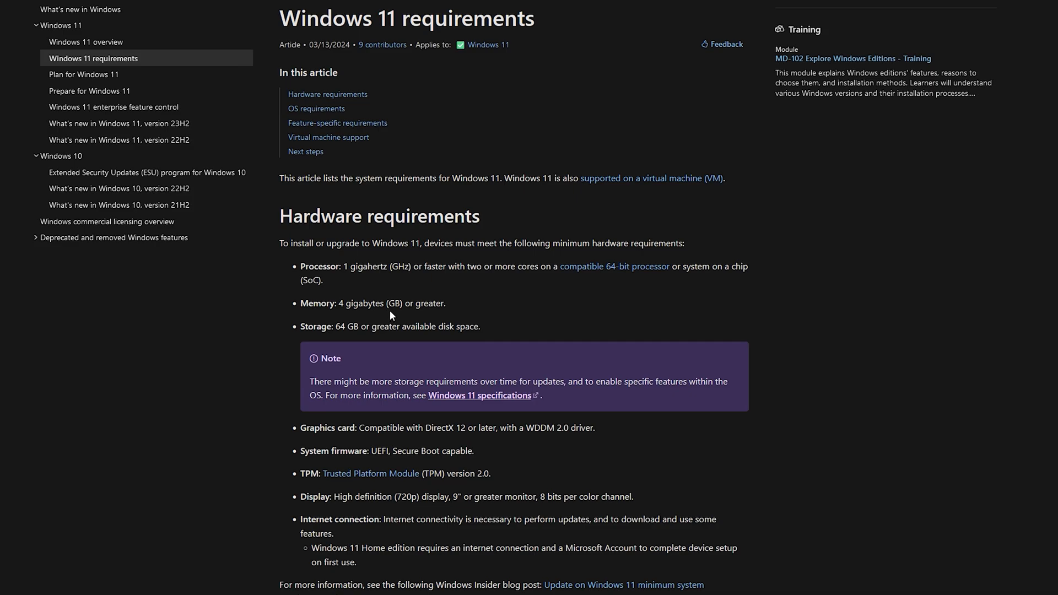
{"action": "mouse_move", "coordinate": [517, 268]}
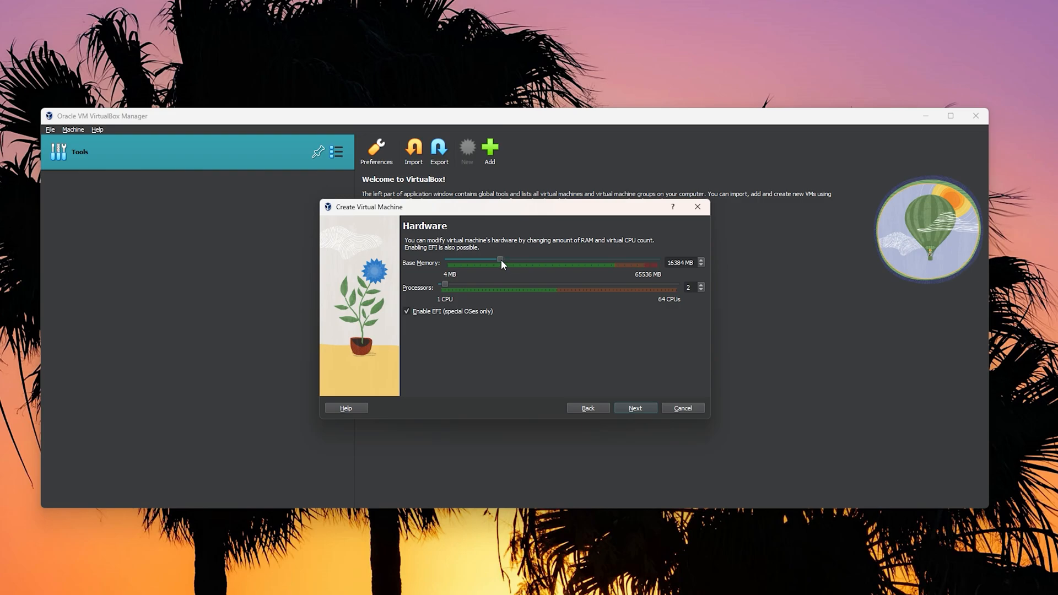
{"action": "mouse_move", "coordinate": [643, 275]}
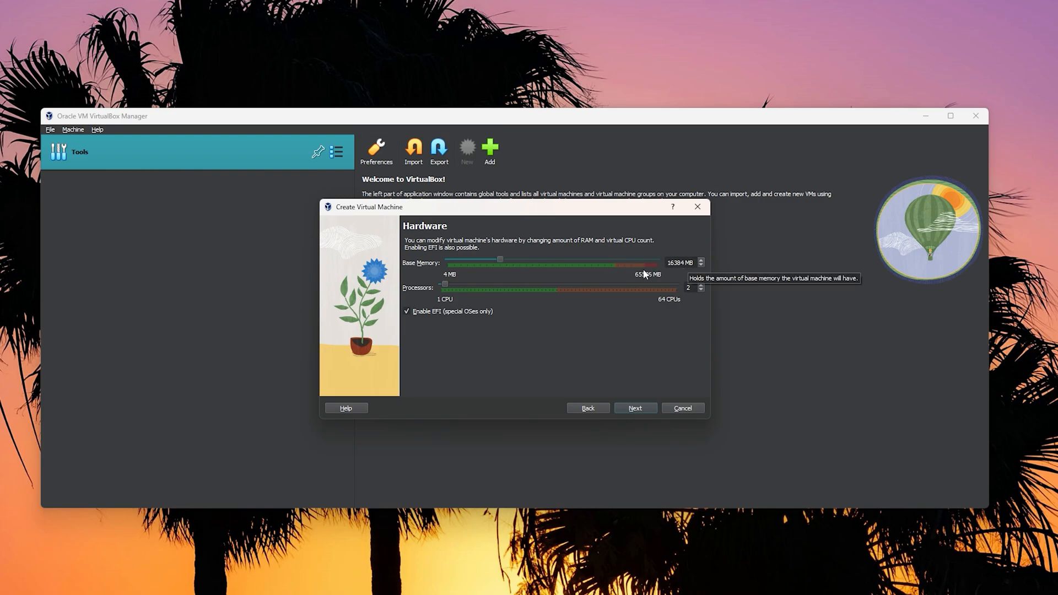
{"action": "left_click_drag", "start_coordinate": [444, 287], "coordinate": [471, 286]}
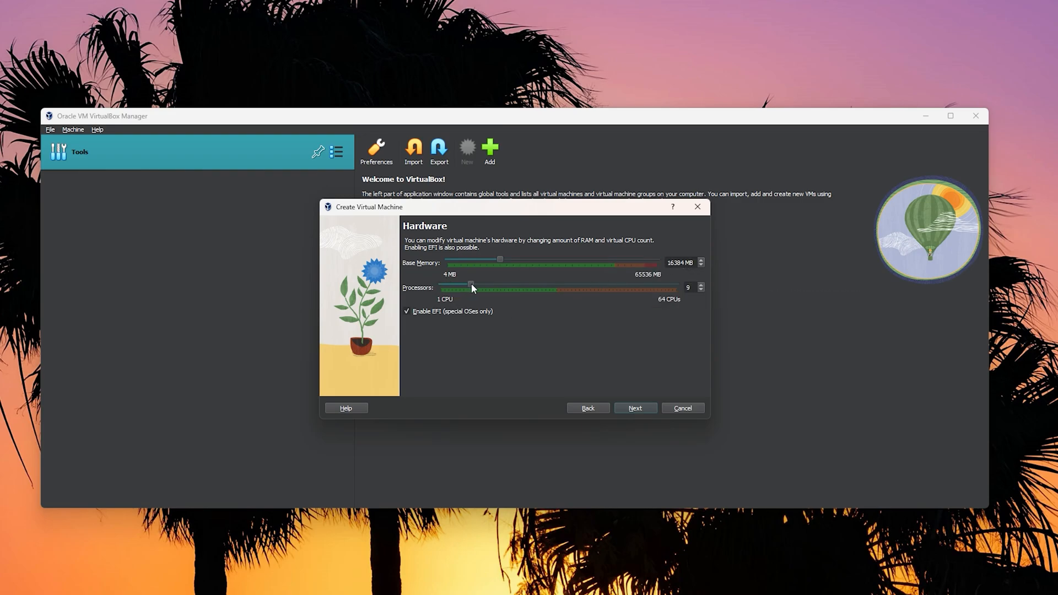
{"action": "left_click_drag", "start_coordinate": [471, 286], "coordinate": [497, 287]}
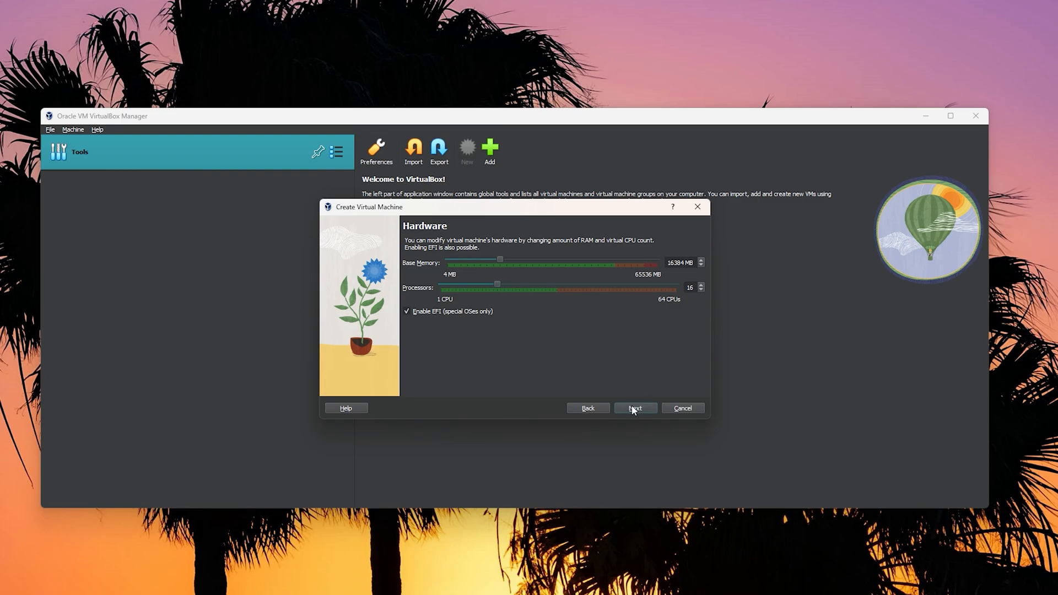
- Keep the default 120 GB virtual hard disk and reach the configuration summary
{"action": "left_click", "coordinate": [634, 408]}
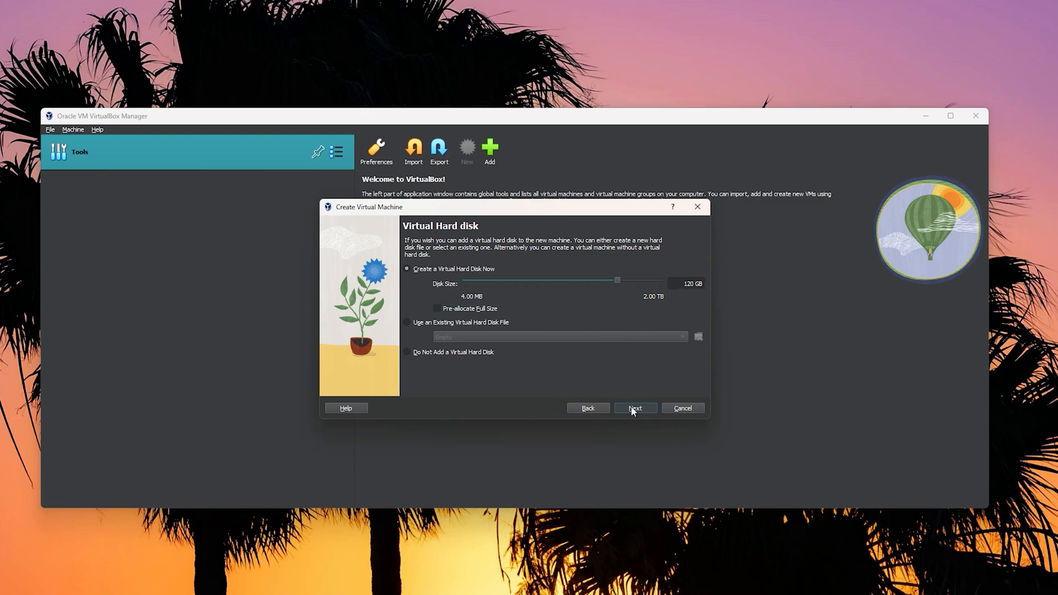
{"action": "left_click", "coordinate": [635, 408]}
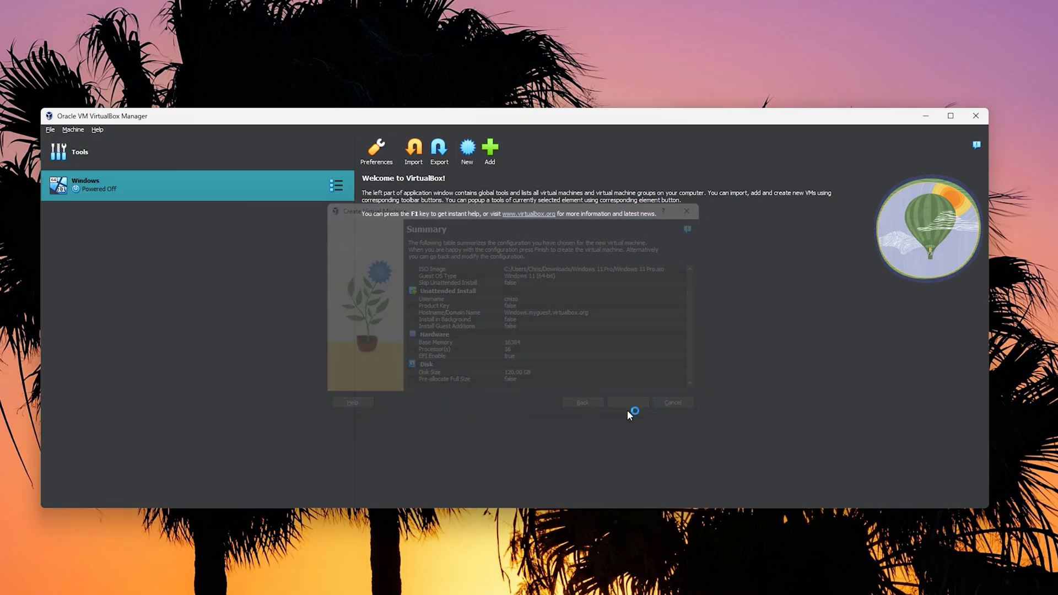
- Finish creating the Windows VM and boot it from the installer disc into Windows Setup
{"action": "left_click", "coordinate": [627, 402]}
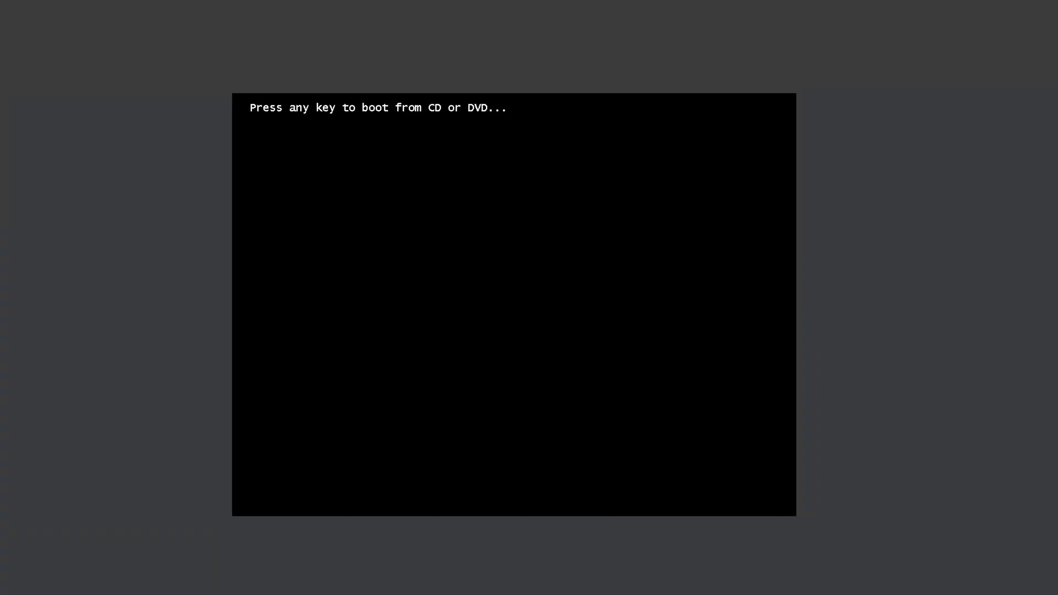
{"action": "key", "text": "enter"}
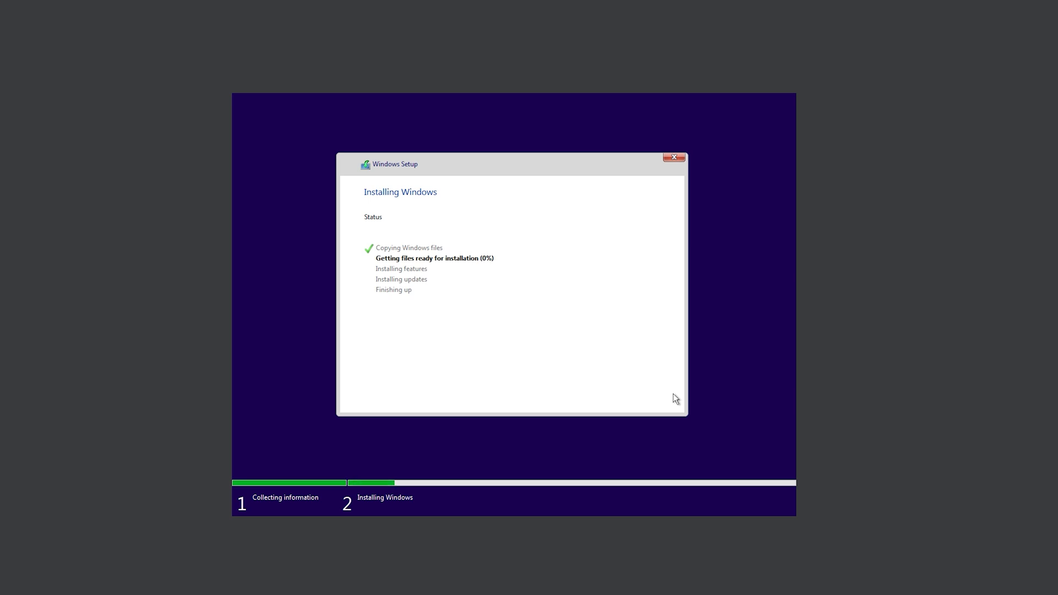
{"action": "left_click", "coordinate": [113, 4]}
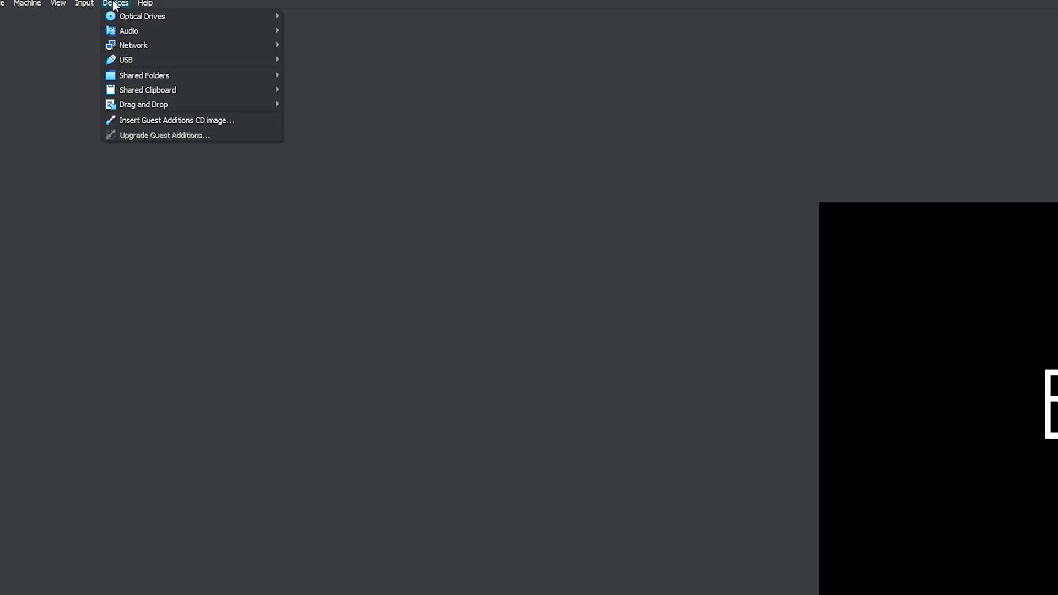
- Review the Input host-key shortcuts in File > Preferences and switch to the Display page
{"action": "left_click", "coordinate": [53, 3]}
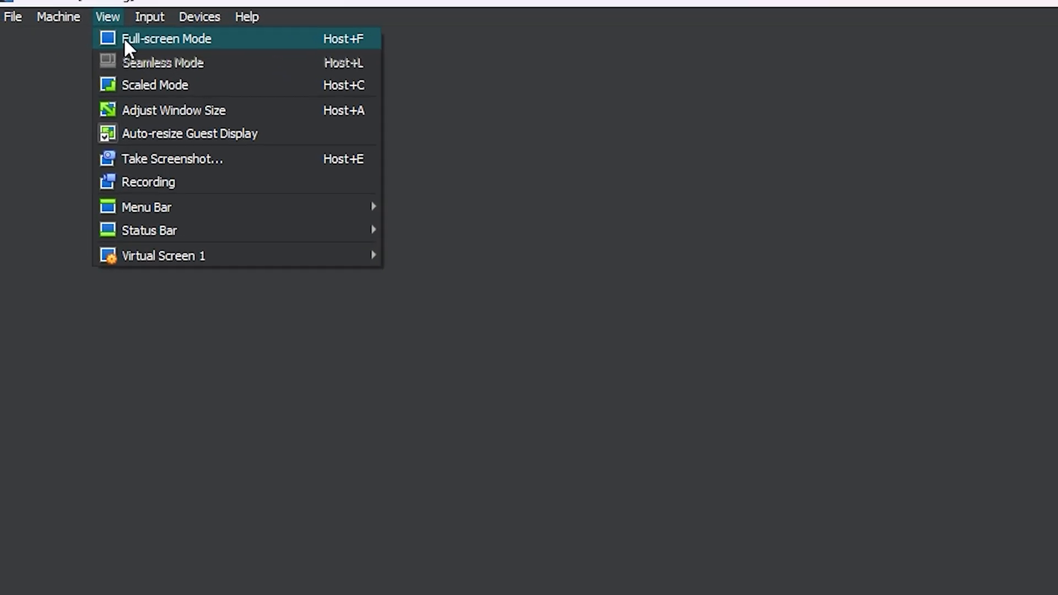
{"action": "mouse_move", "coordinate": [176, 116]}
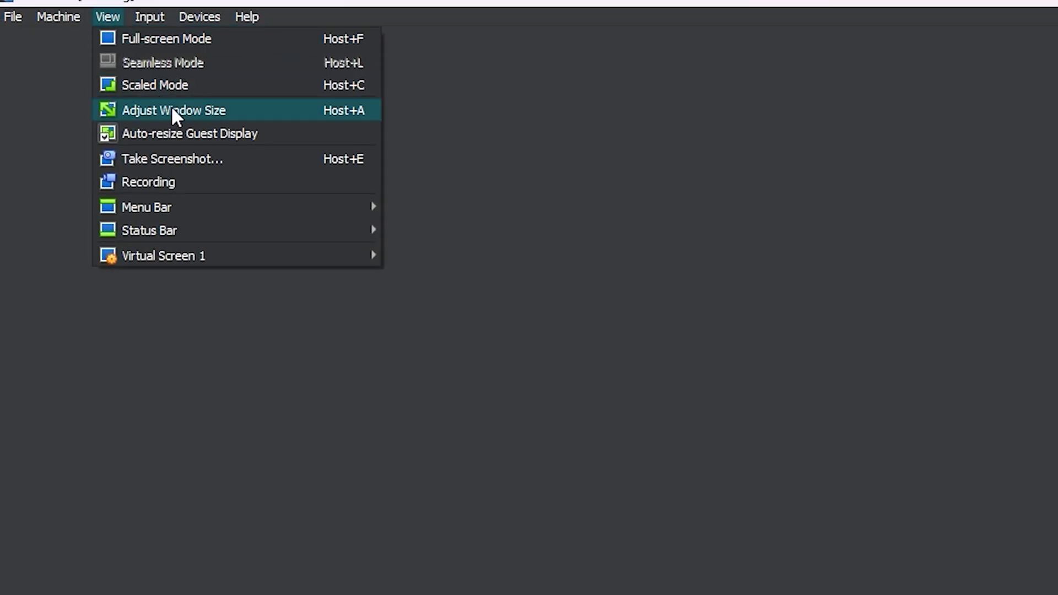
{"action": "mouse_move", "coordinate": [266, 219]}
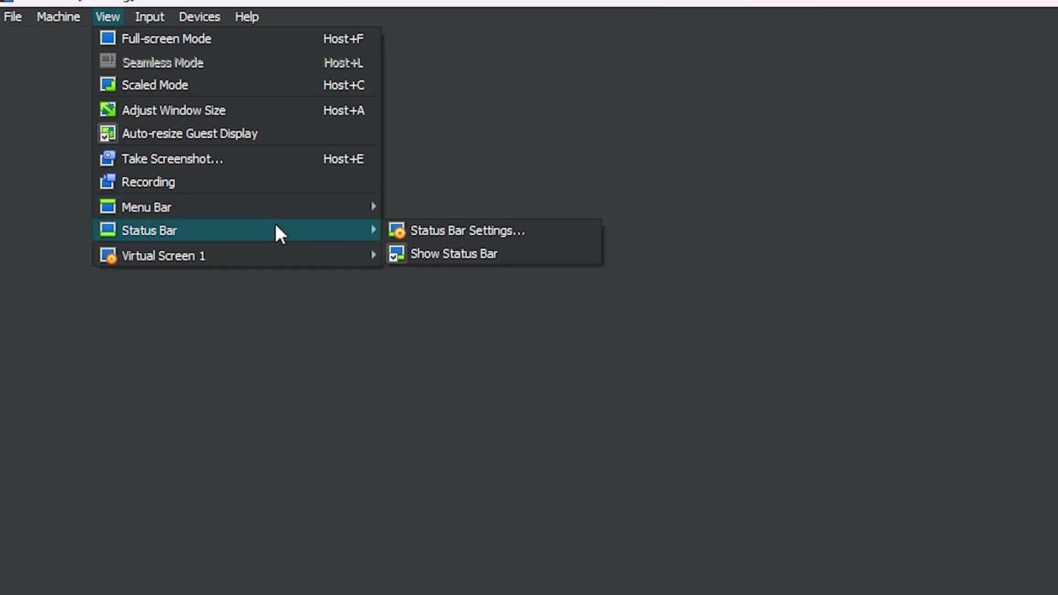
{"action": "left_click", "coordinate": [10, 15]}
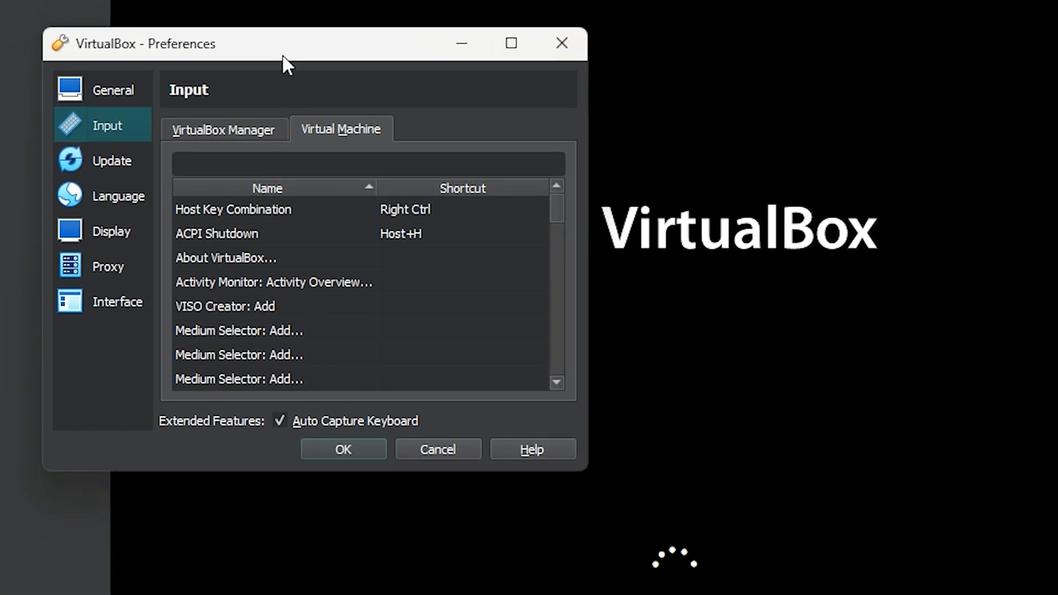
{"action": "left_click_drag", "start_coordinate": [284, 43], "coordinate": [438, 76]}
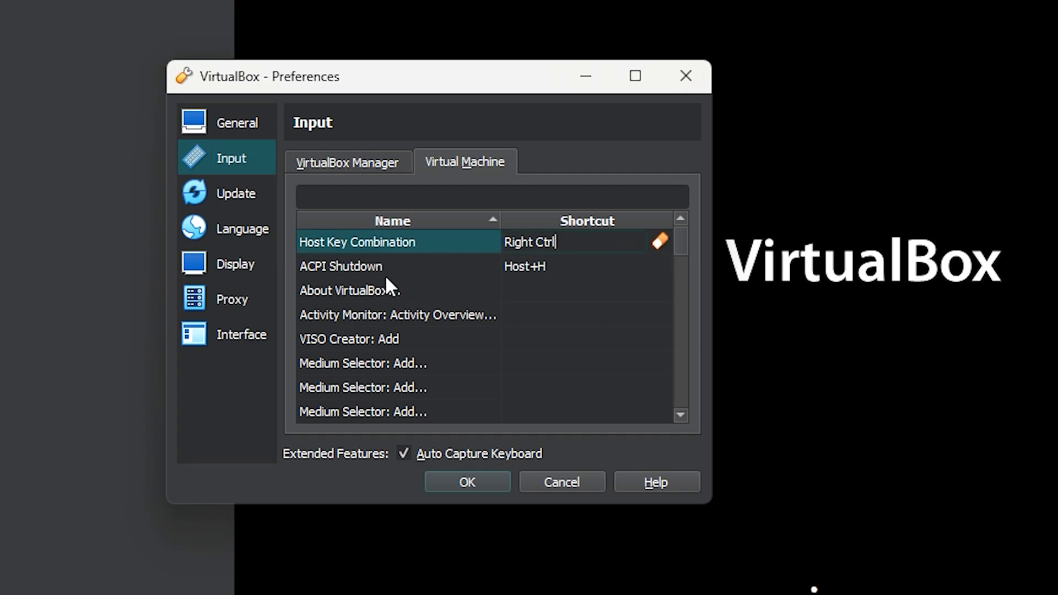
{"action": "mouse_move", "coordinate": [454, 278]}
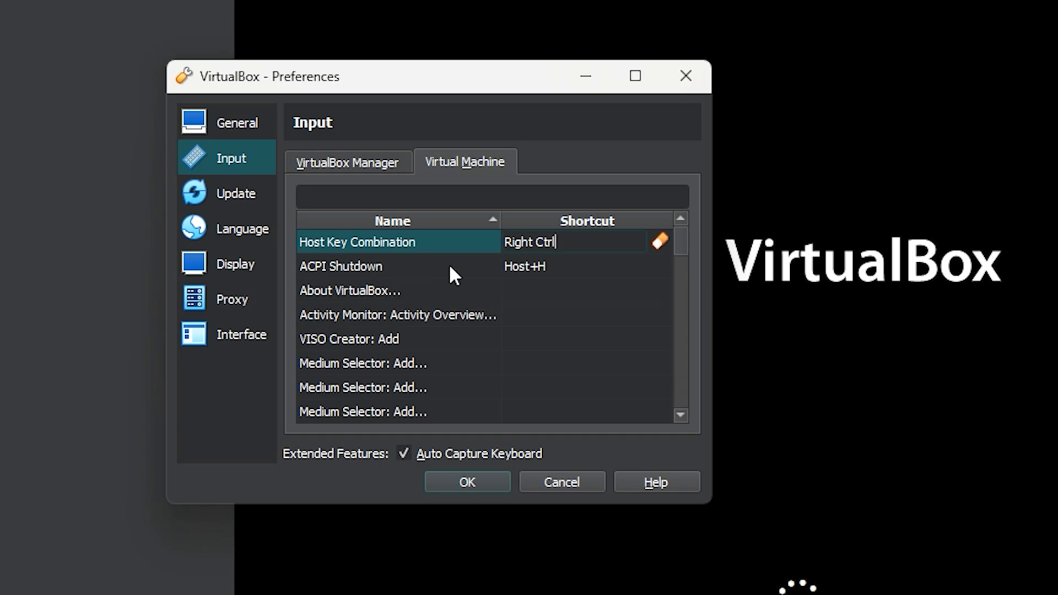
{"action": "mouse_move", "coordinate": [516, 283]}
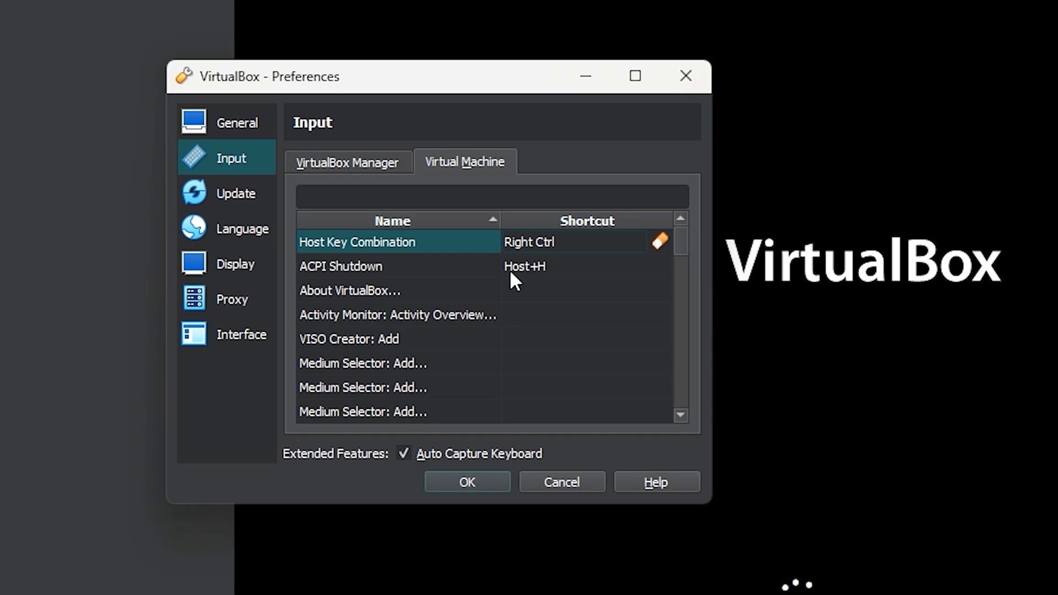
{"action": "mouse_move", "coordinate": [449, 282]}
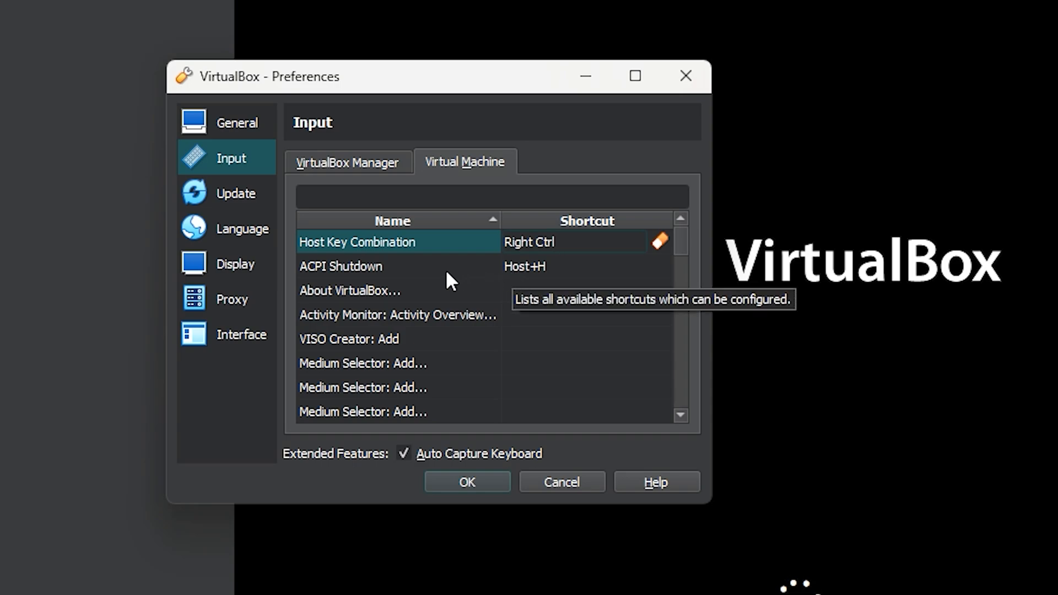
{"action": "mouse_move", "coordinate": [403, 222]}
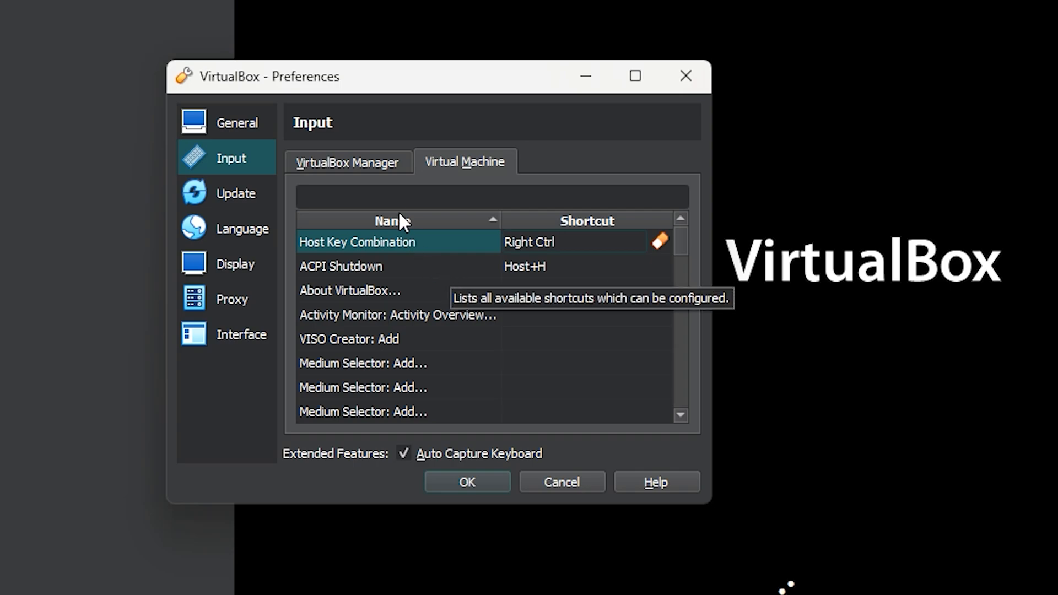
{"action": "left_click", "coordinate": [347, 161]}
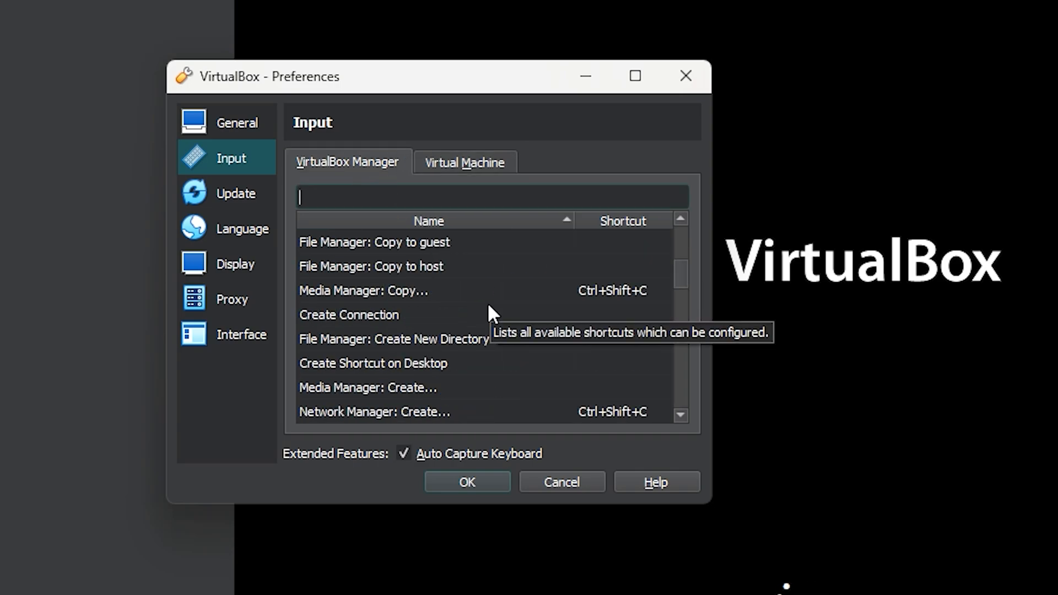
{"action": "mouse_move", "coordinate": [372, 278]}
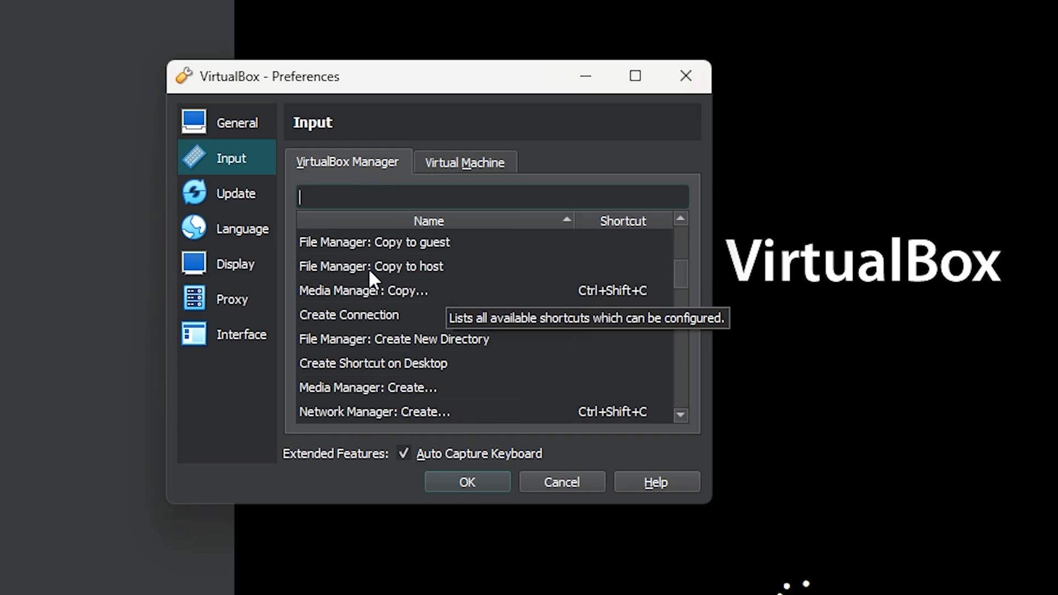
{"action": "left_click", "coordinate": [236, 263]}
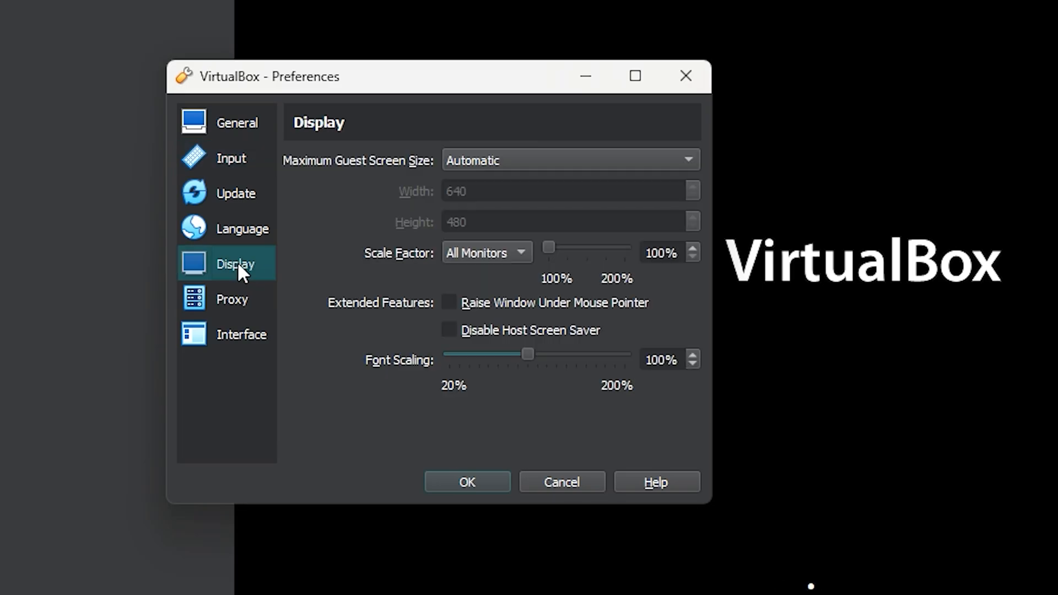
{"action": "mouse_move", "coordinate": [532, 335]}
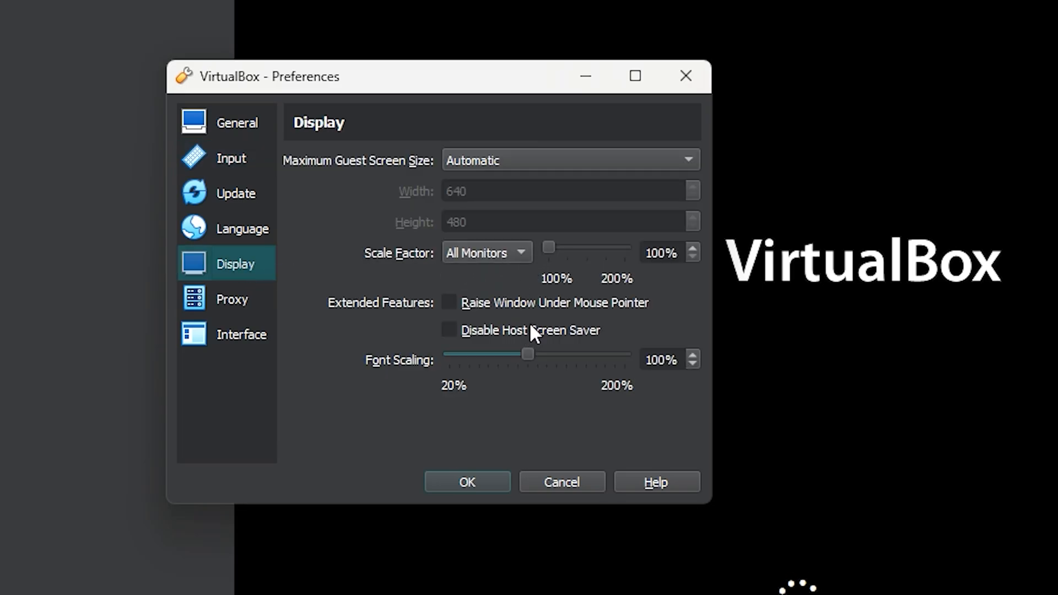
{"action": "mouse_move", "coordinate": [593, 284]}
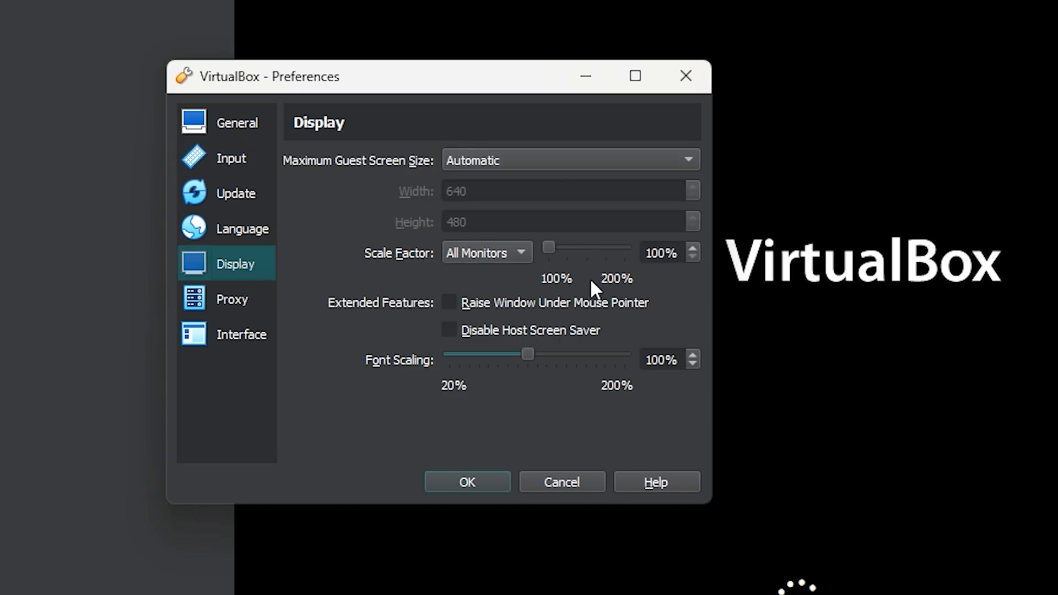
{"action": "mouse_move", "coordinate": [434, 198]}
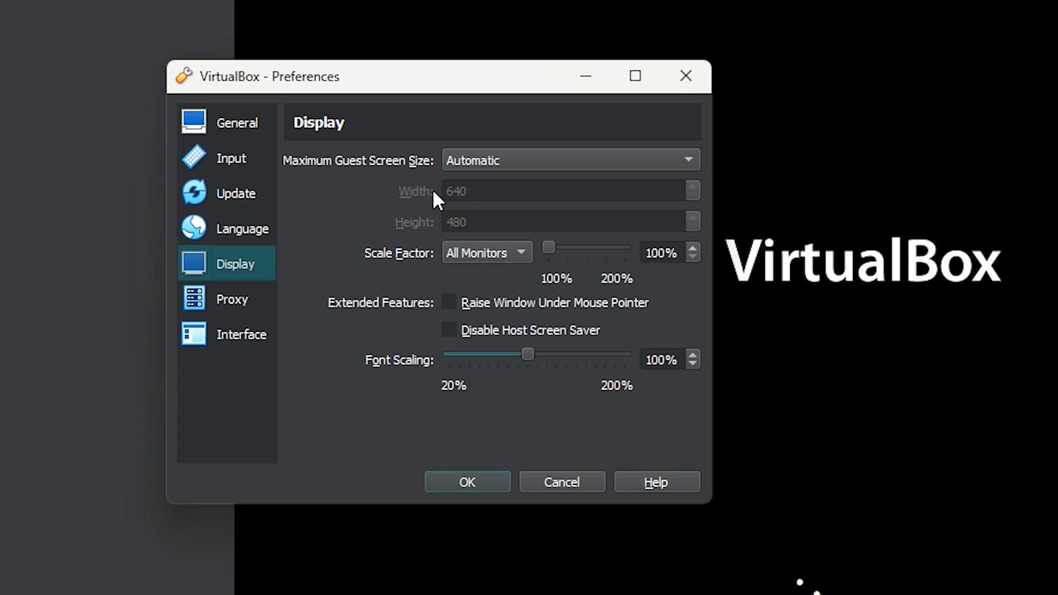
{"action": "mouse_move", "coordinate": [458, 171]}
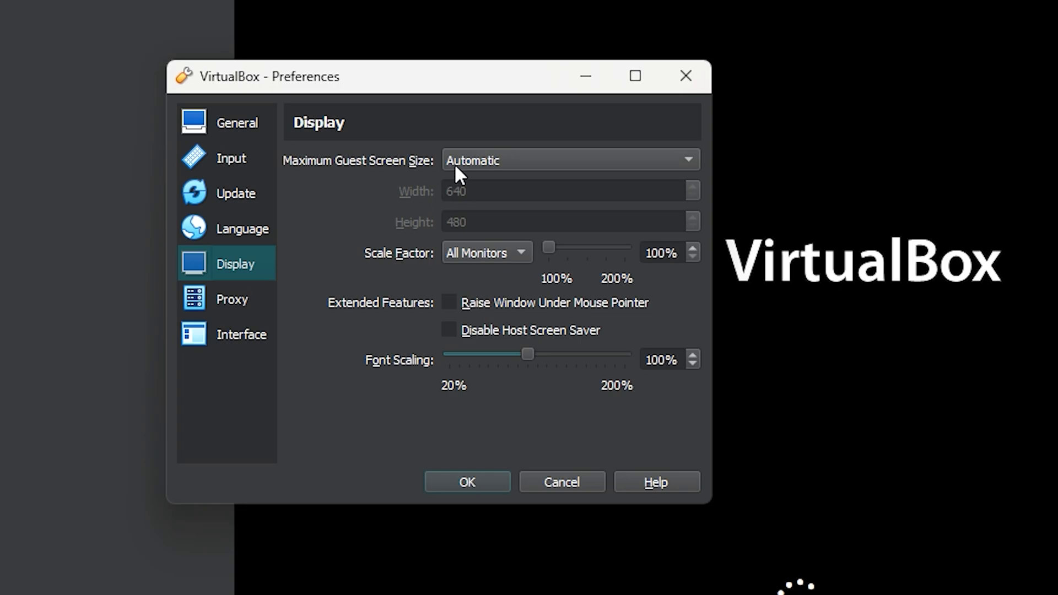
{"action": "mouse_move", "coordinate": [532, 456]}
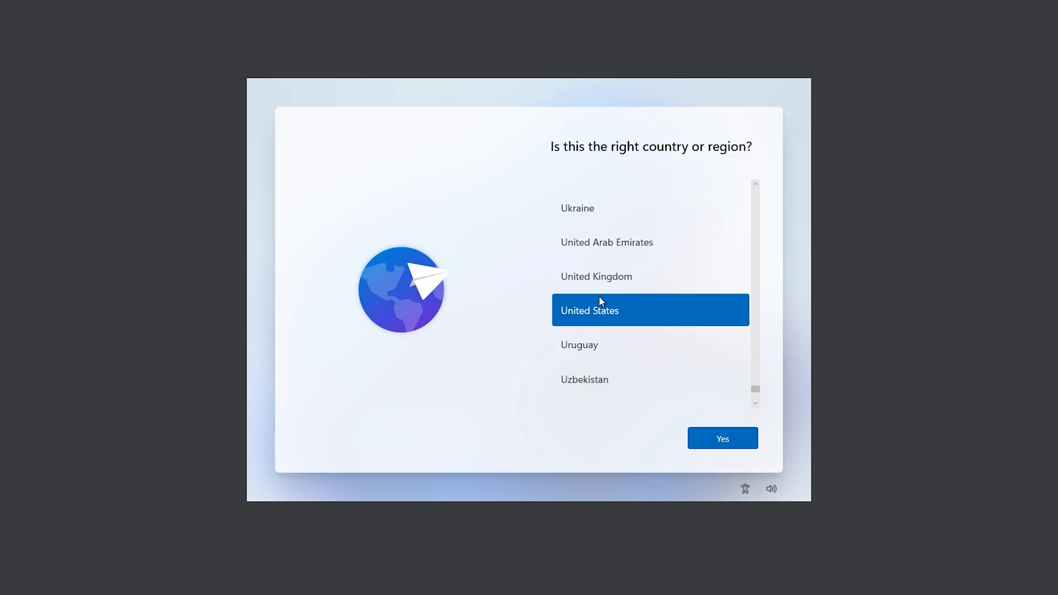
{"action": "mouse_move", "coordinate": [673, 312]}
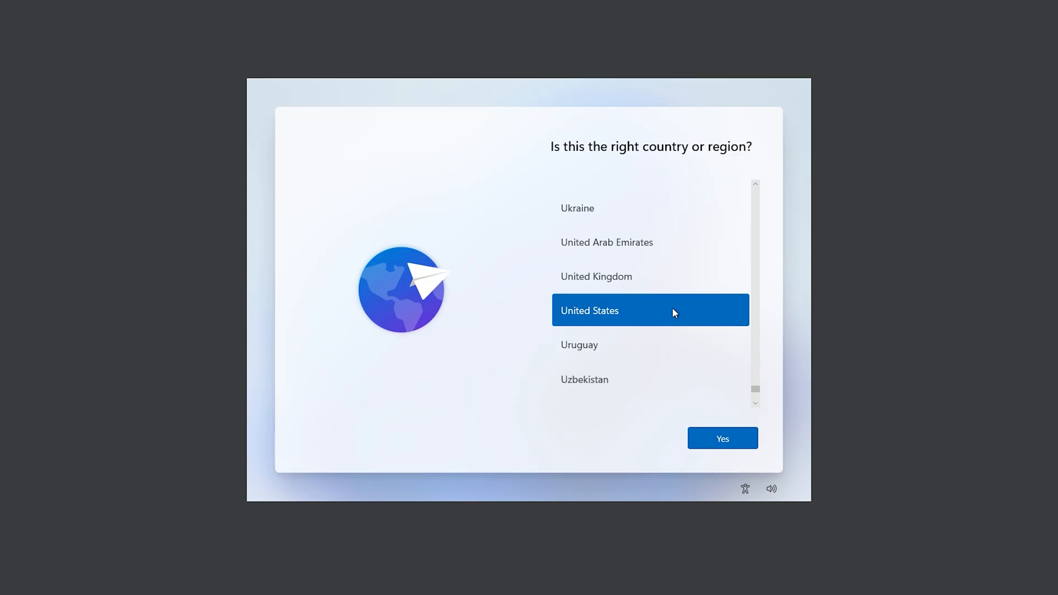
- Confirm United States region and US keyboard layout to reach the Windows 11 desktop
{"action": "left_click", "coordinate": [722, 439]}
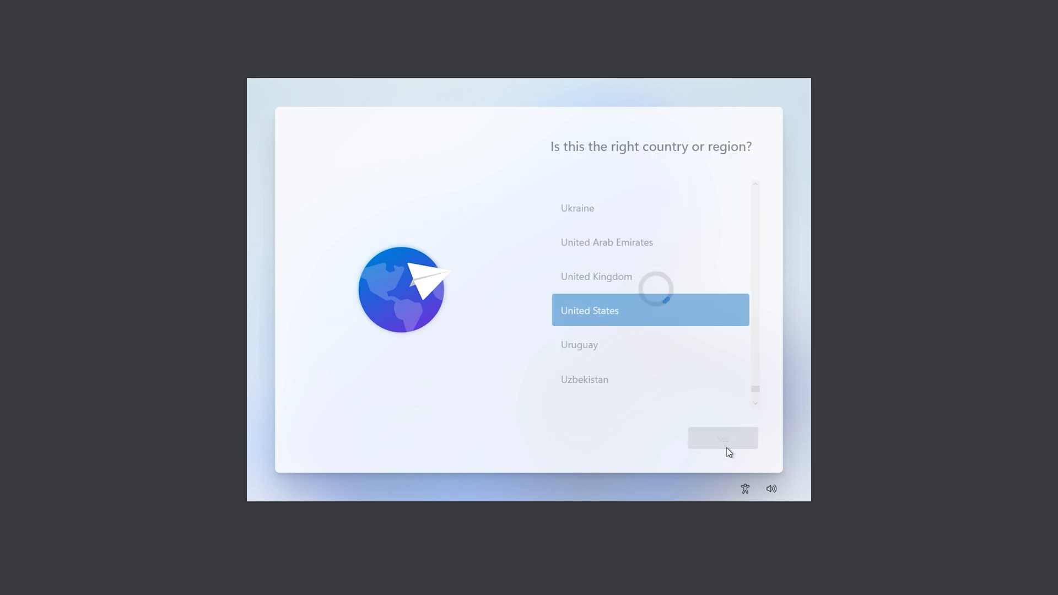
{"action": "left_click", "coordinate": [721, 438]}
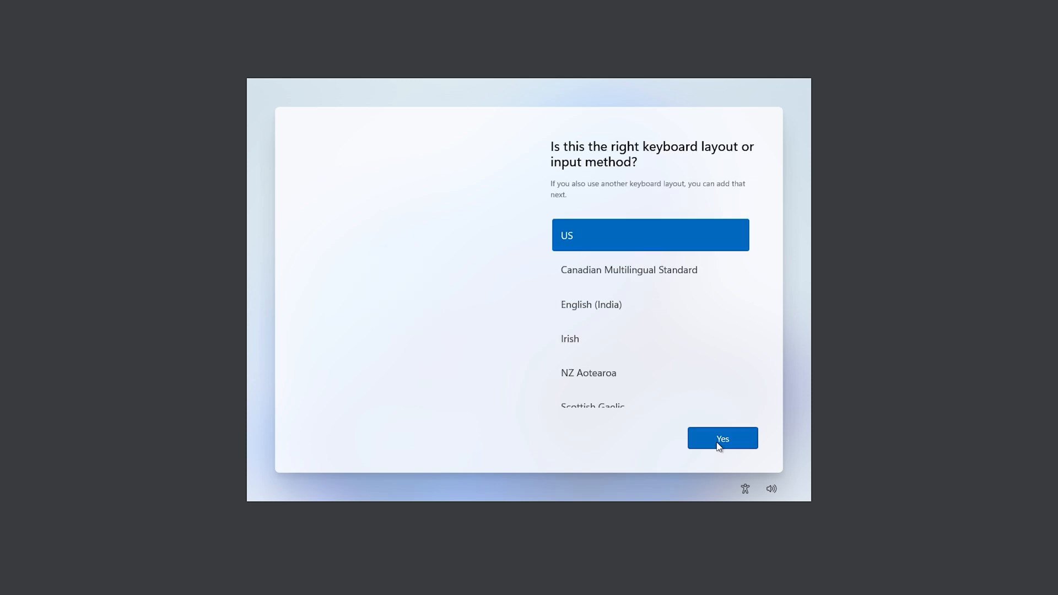
{"action": "left_click", "coordinate": [721, 438]}
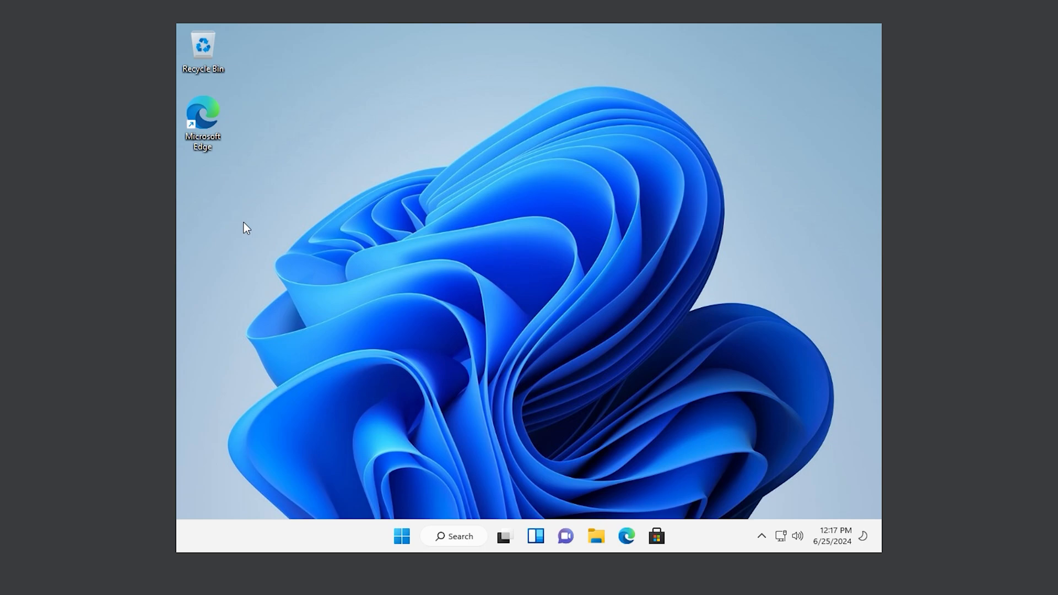
- Insert the Guest Additions CD, run VBoxWindowsAdditions and finish with Reboot now
{"action": "left_click", "coordinate": [154, 21]}
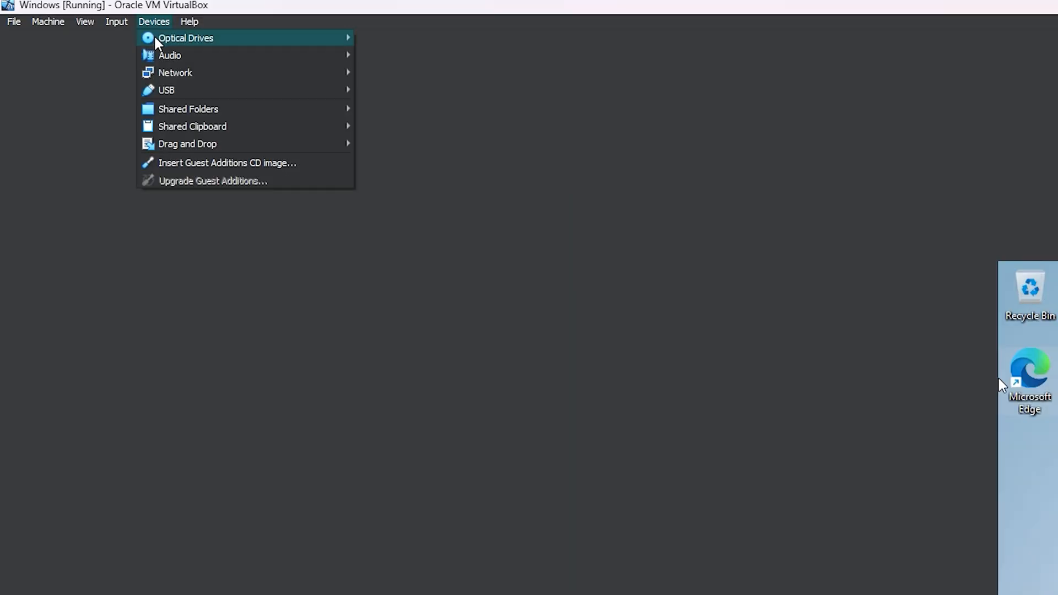
{"action": "mouse_move", "coordinate": [228, 172]}
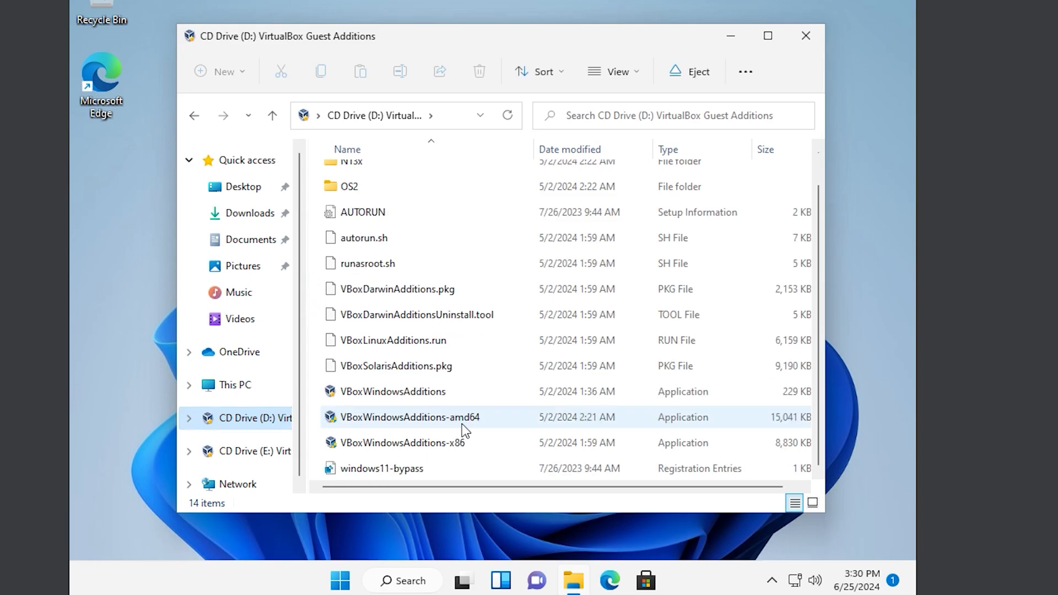
{"action": "mouse_move", "coordinate": [456, 431]}
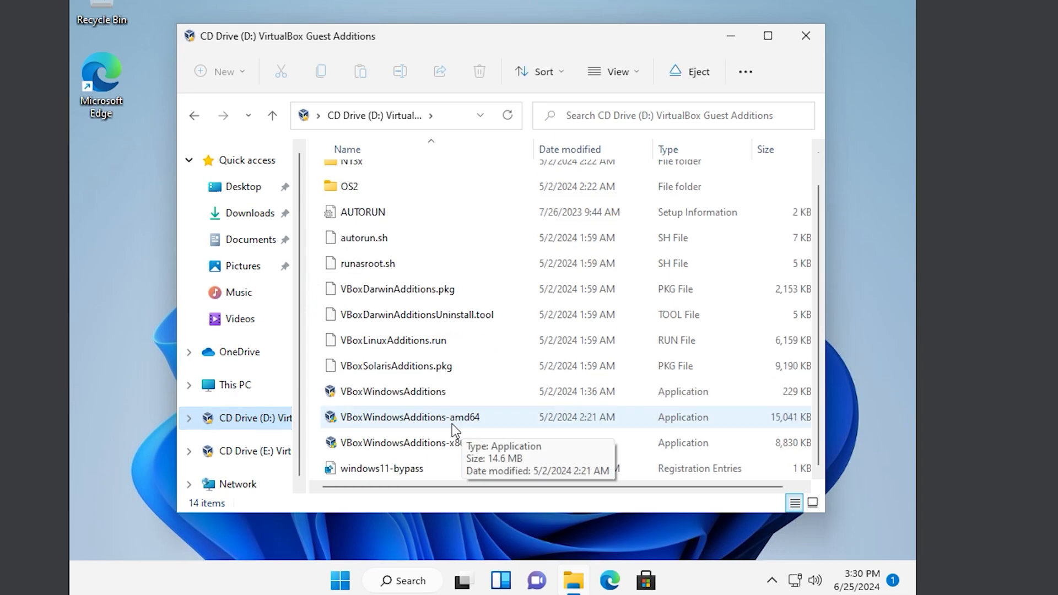
{"action": "double_click", "coordinate": [406, 416]}
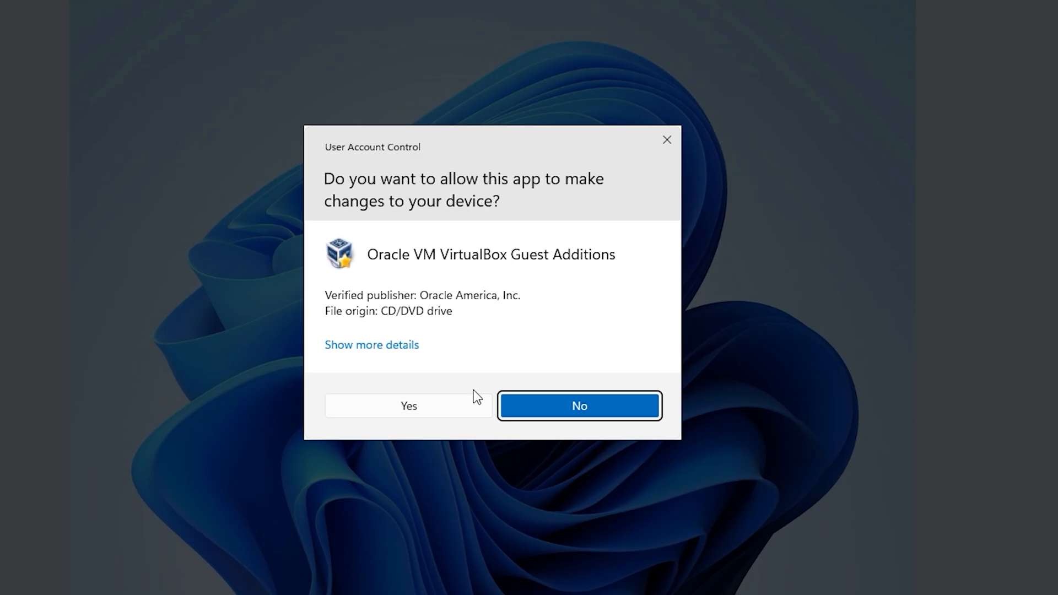
{"action": "left_click", "coordinate": [579, 405]}
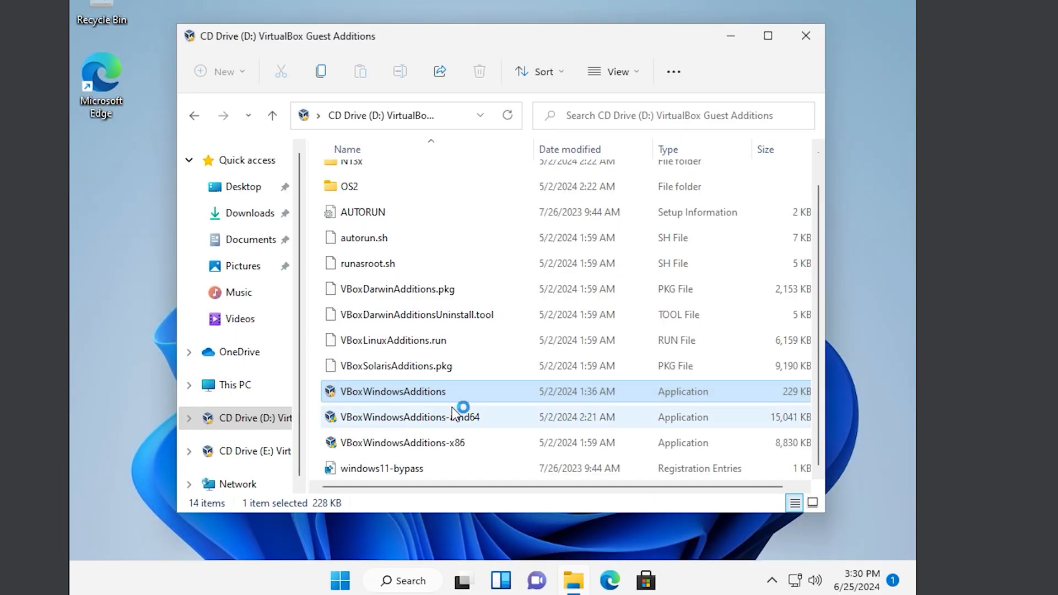
{"action": "double_click", "coordinate": [392, 393]}
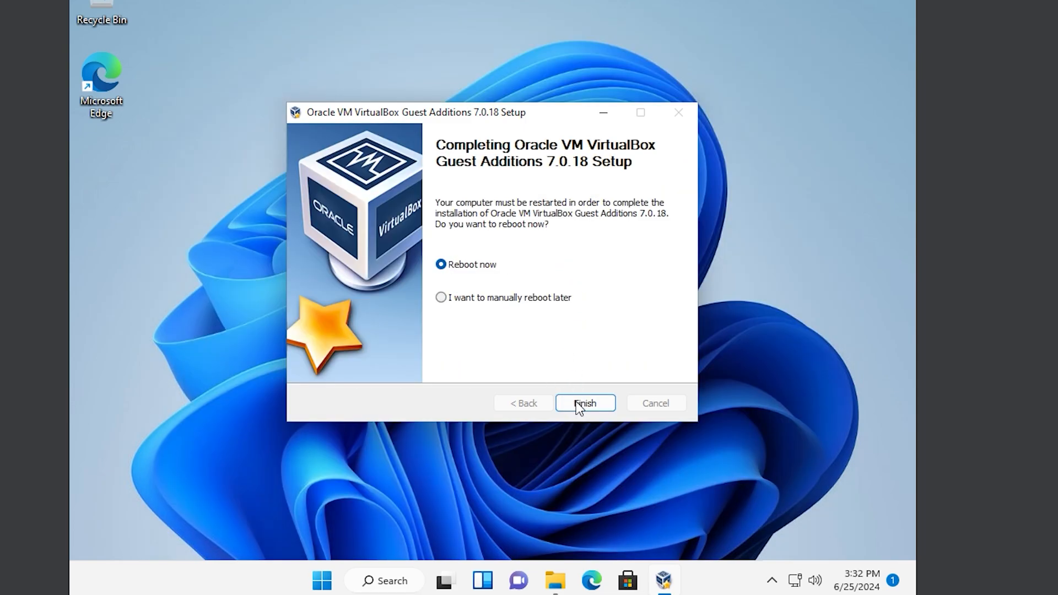
{"action": "left_click", "coordinate": [585, 403]}
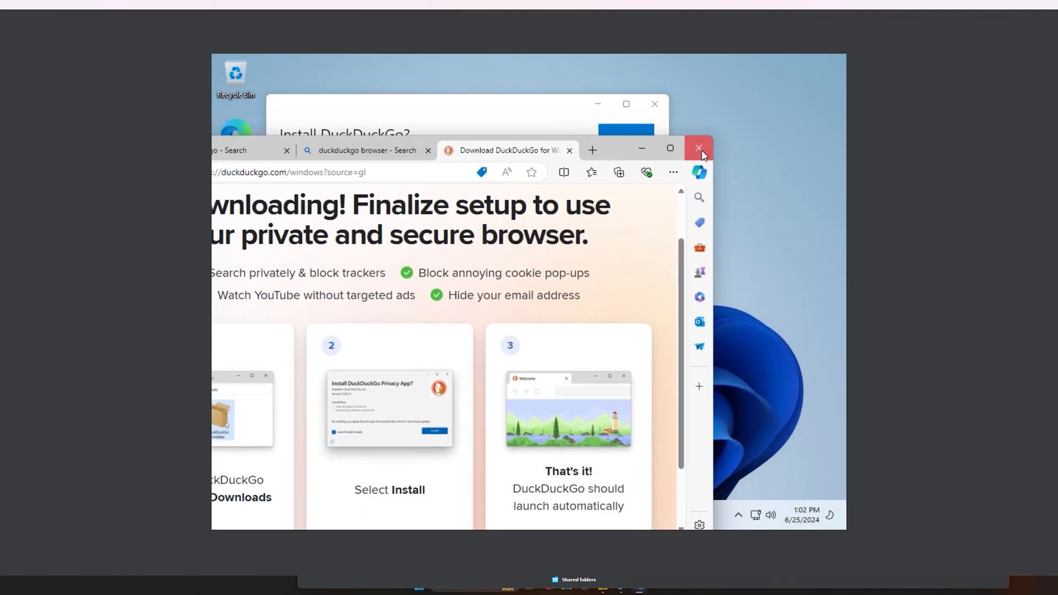
- Close the leftover DuckDuckGo browser and Windows Security windows in the guest
{"action": "left_click", "coordinate": [699, 147]}
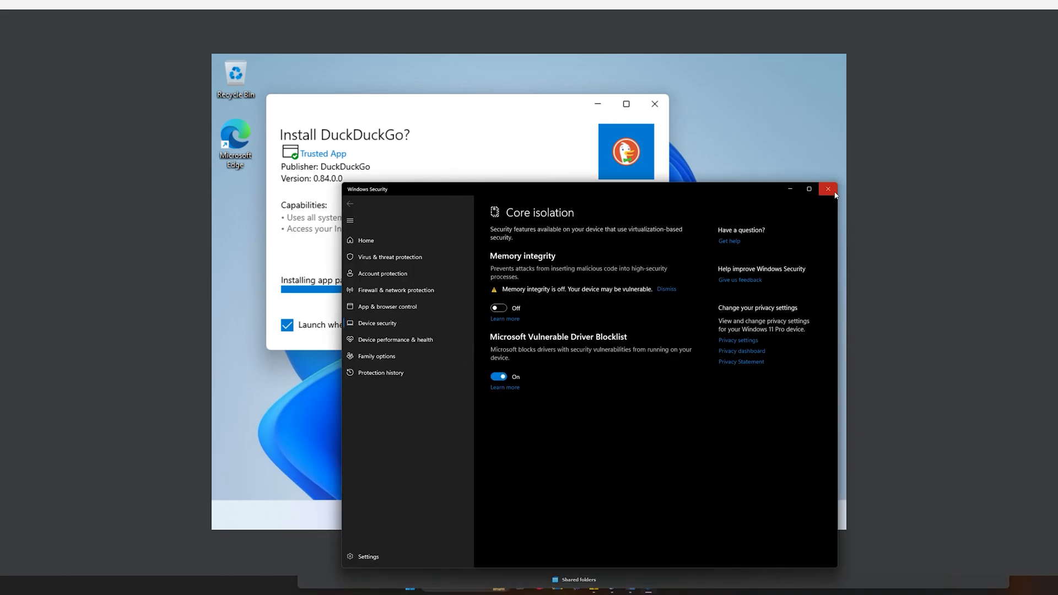
{"action": "left_click", "coordinate": [827, 188]}
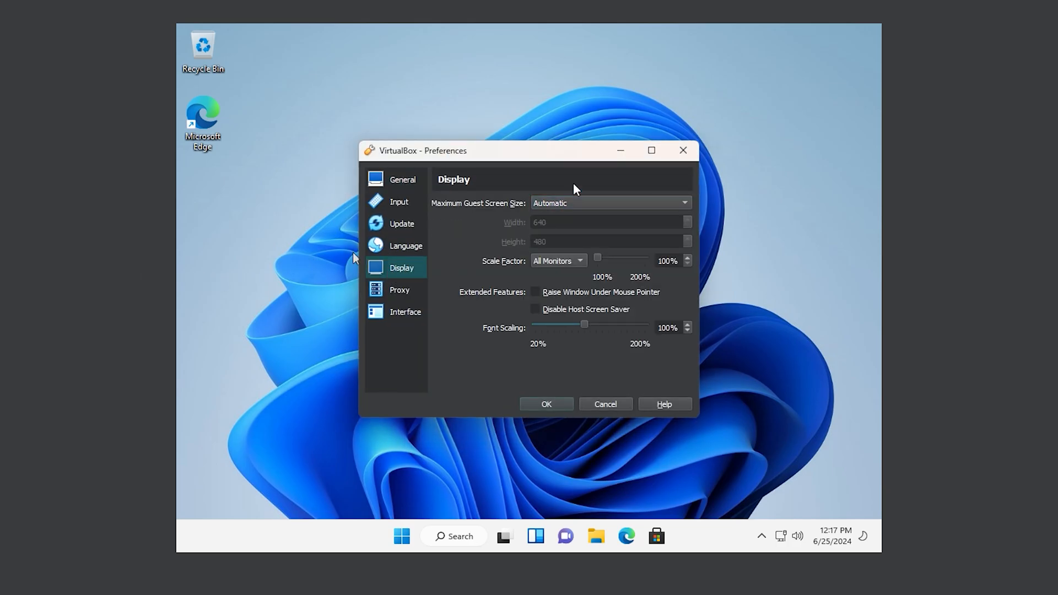
- Power off the VM and set its display to 256 MB video memory with 3D acceleration
{"action": "left_click", "coordinate": [605, 403]}
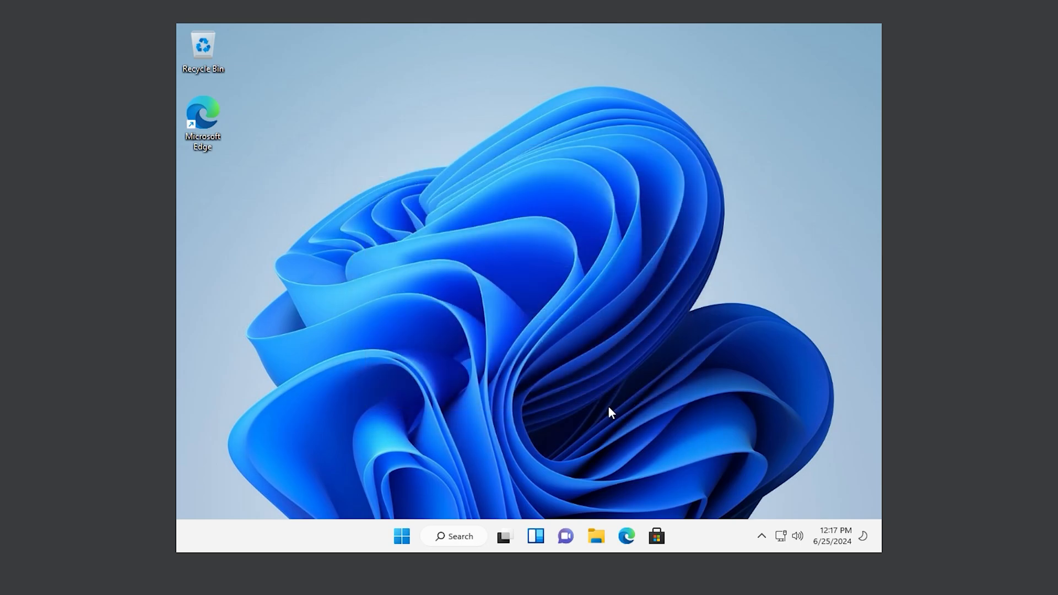
{"action": "mouse_move", "coordinate": [875, 291]}
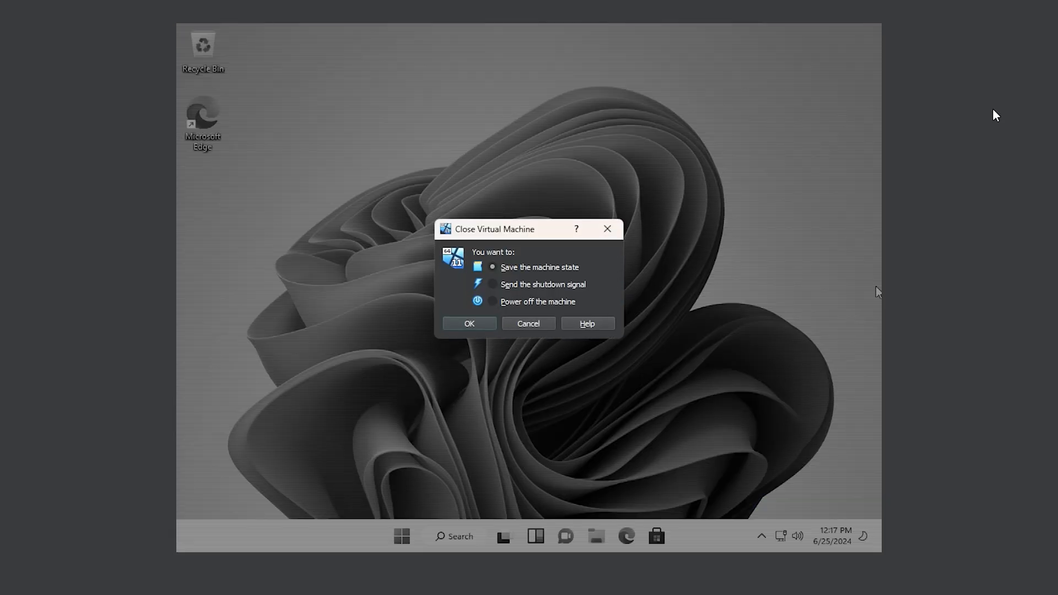
{"action": "left_click", "coordinate": [491, 301]}
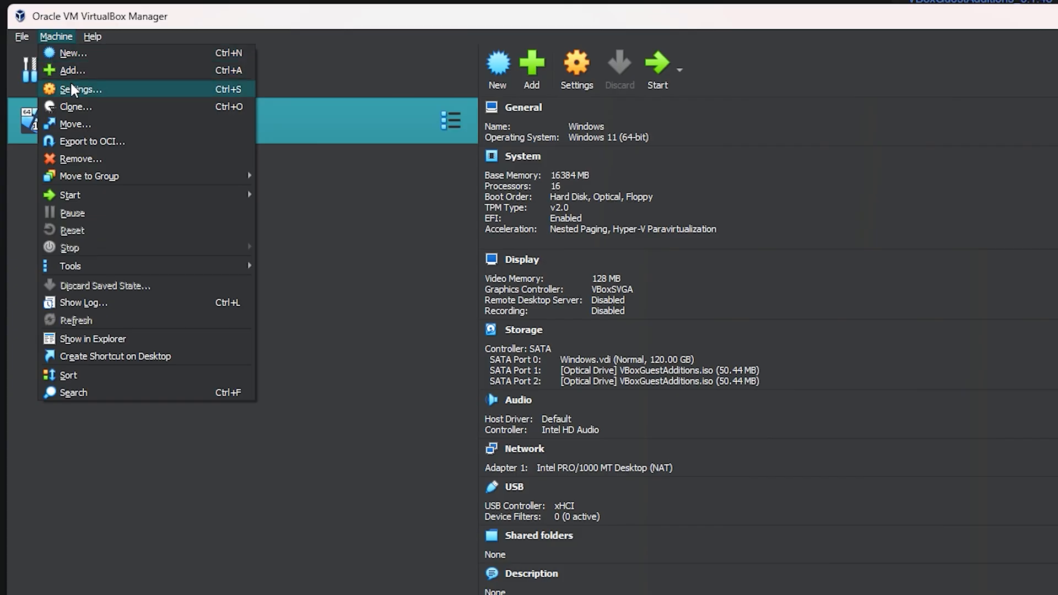
{"action": "left_click", "coordinate": [81, 88]}
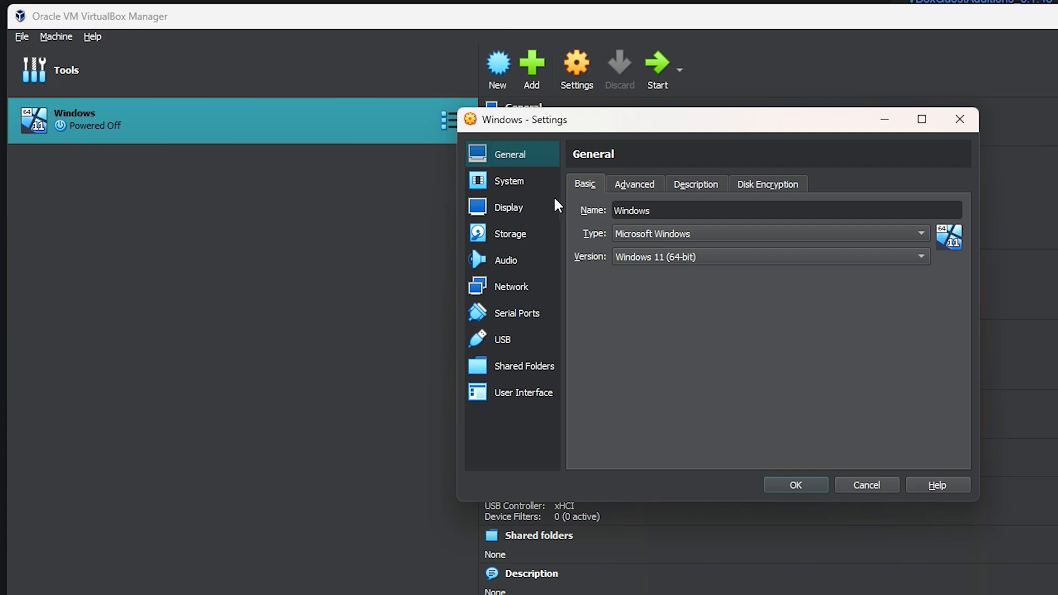
{"action": "left_click", "coordinate": [509, 207]}
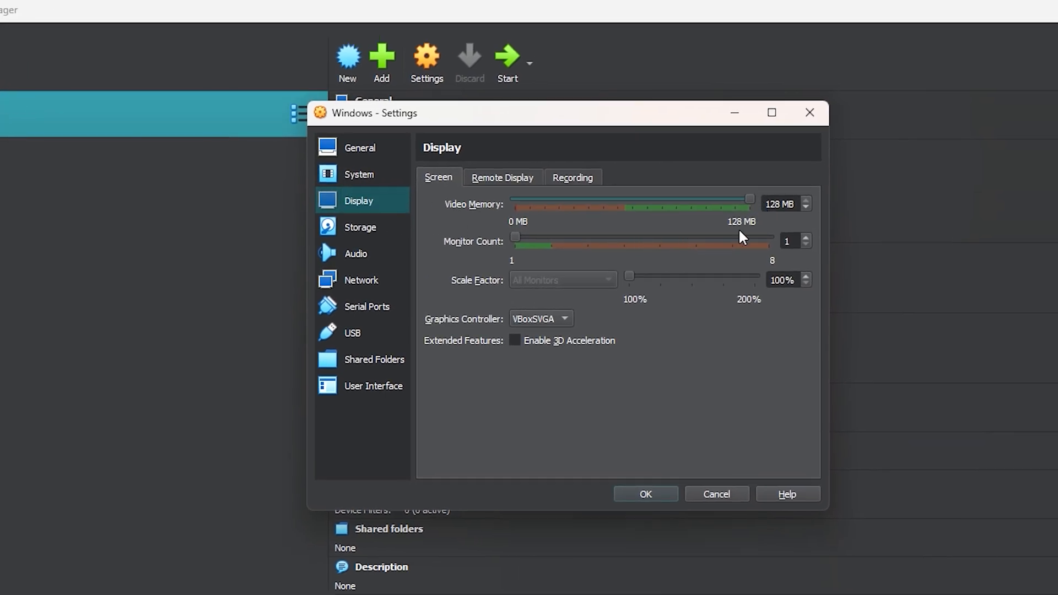
{"action": "mouse_move", "coordinate": [596, 264]}
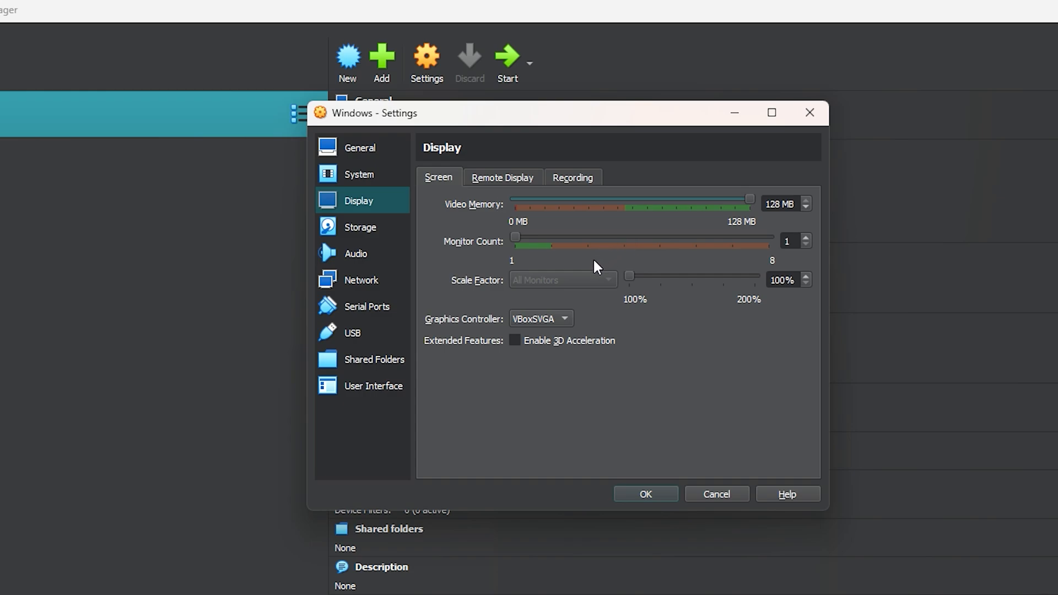
{"action": "mouse_move", "coordinate": [539, 339]}
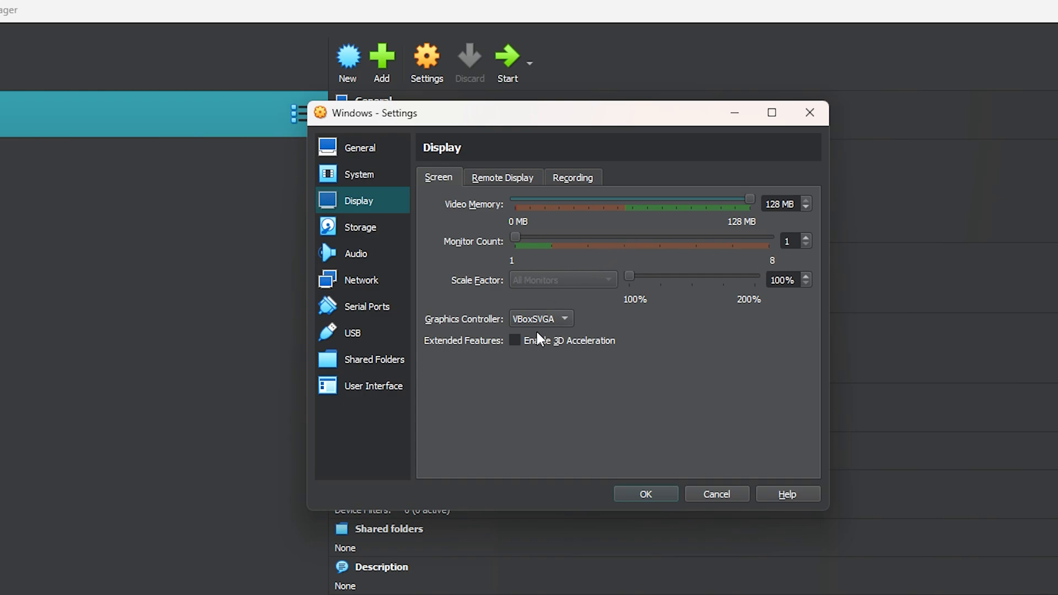
{"action": "left_click", "coordinate": [515, 341]}
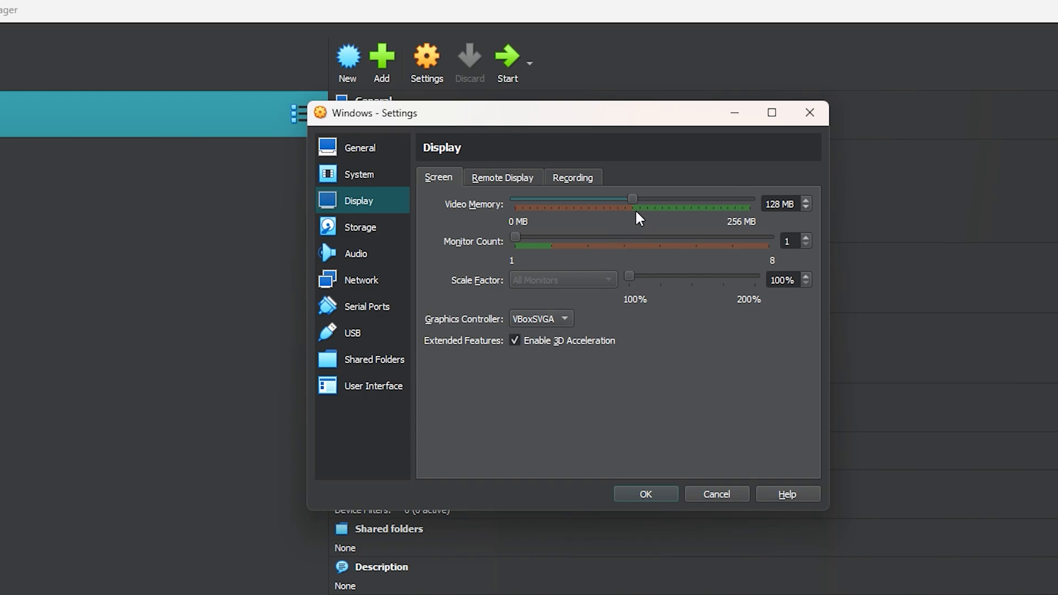
{"action": "left_click_drag", "start_coordinate": [632, 198], "coordinate": [749, 199]}
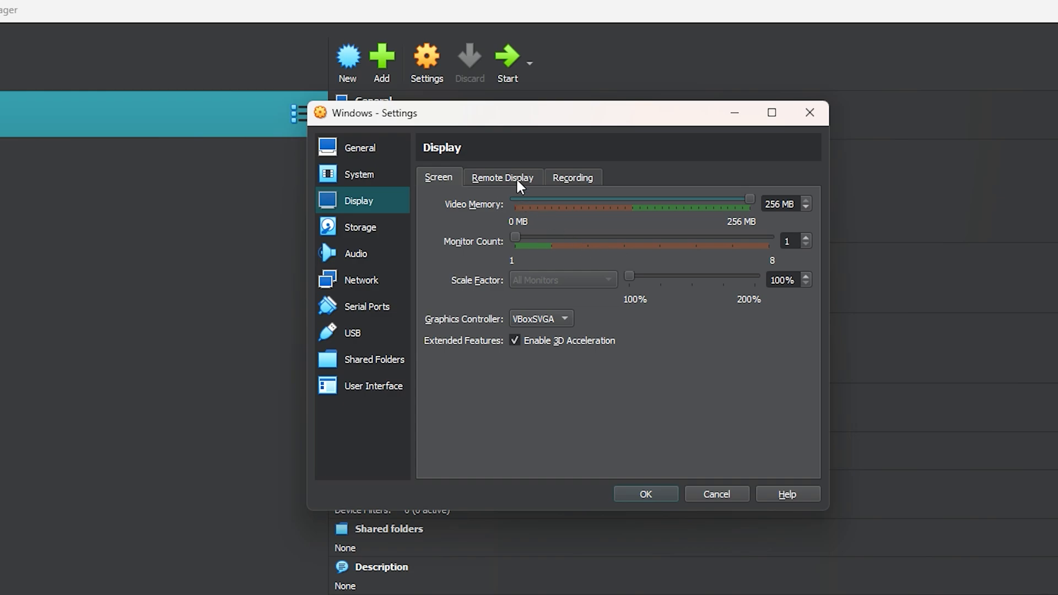
{"action": "mouse_move", "coordinate": [645, 493]}
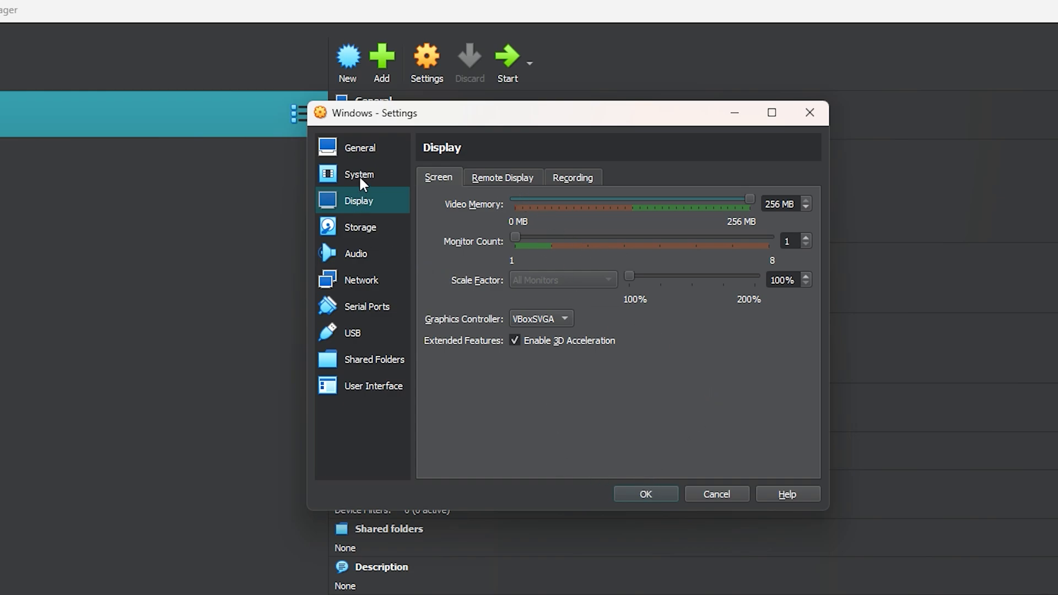
- Lower the processor count from 16 to 8 and save the VM settings
{"action": "left_click", "coordinate": [359, 174]}
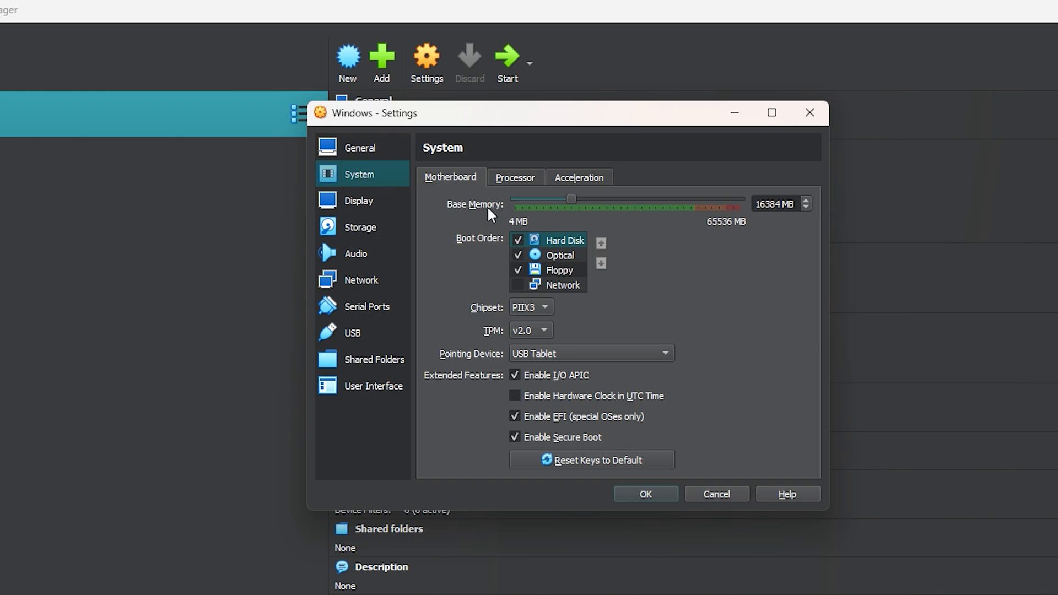
{"action": "mouse_move", "coordinate": [513, 188]}
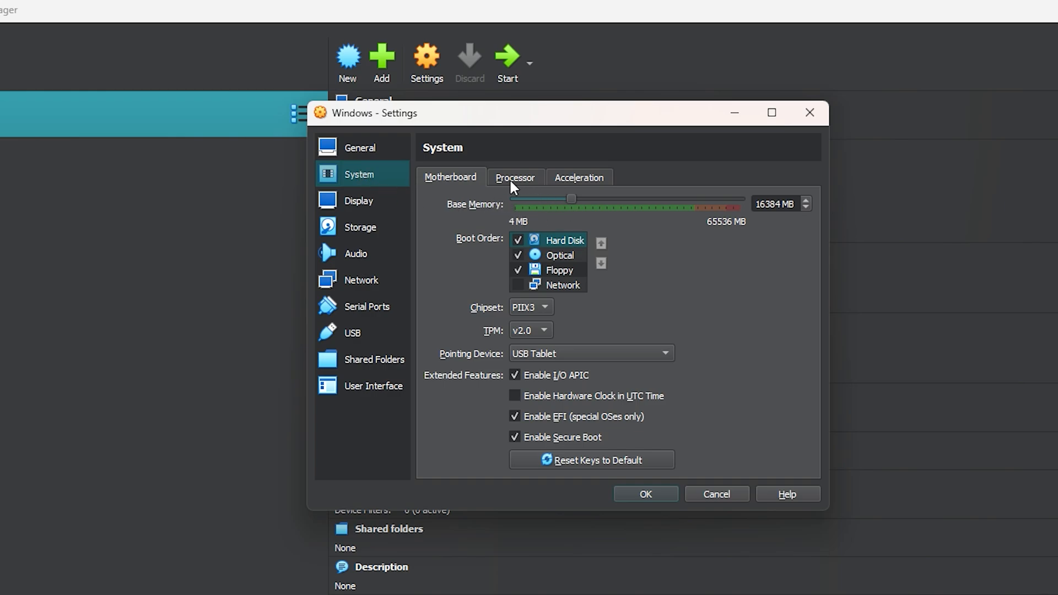
{"action": "left_click", "coordinate": [515, 177]}
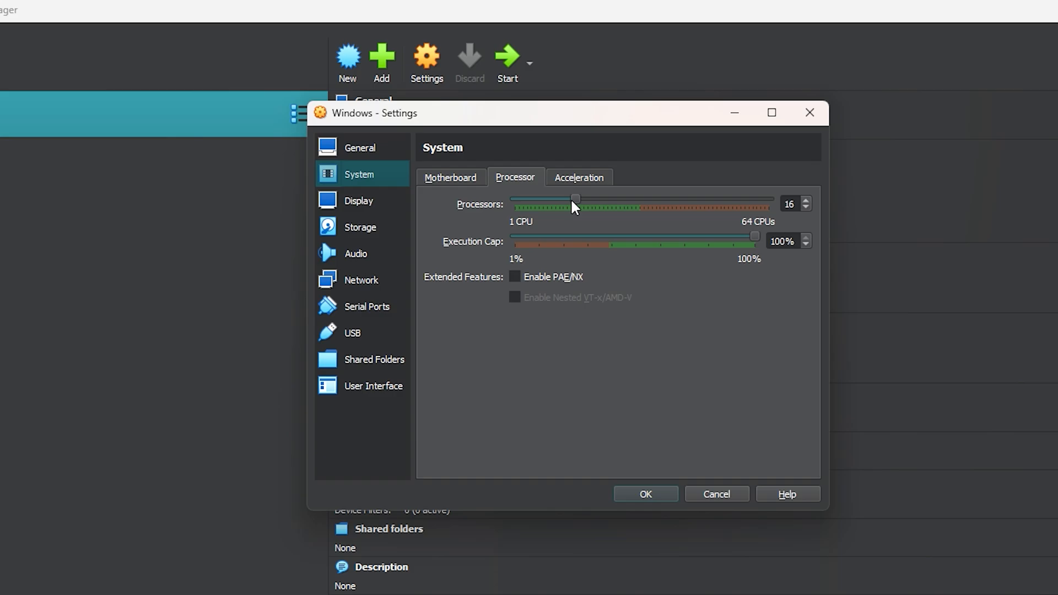
{"action": "left_click_drag", "start_coordinate": [574, 198], "coordinate": [543, 198]}
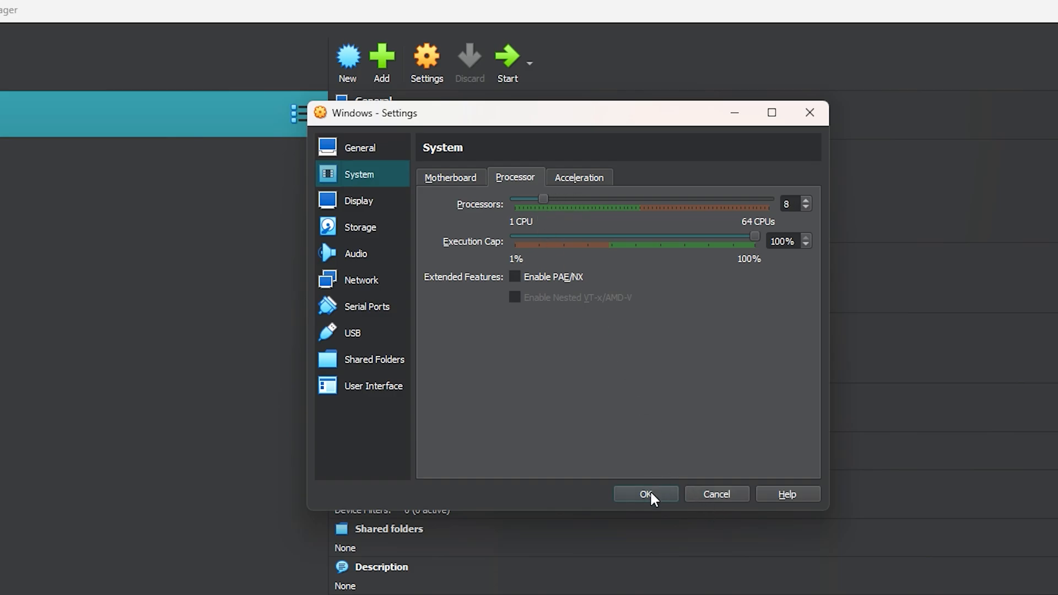
{"action": "left_click", "coordinate": [646, 493]}
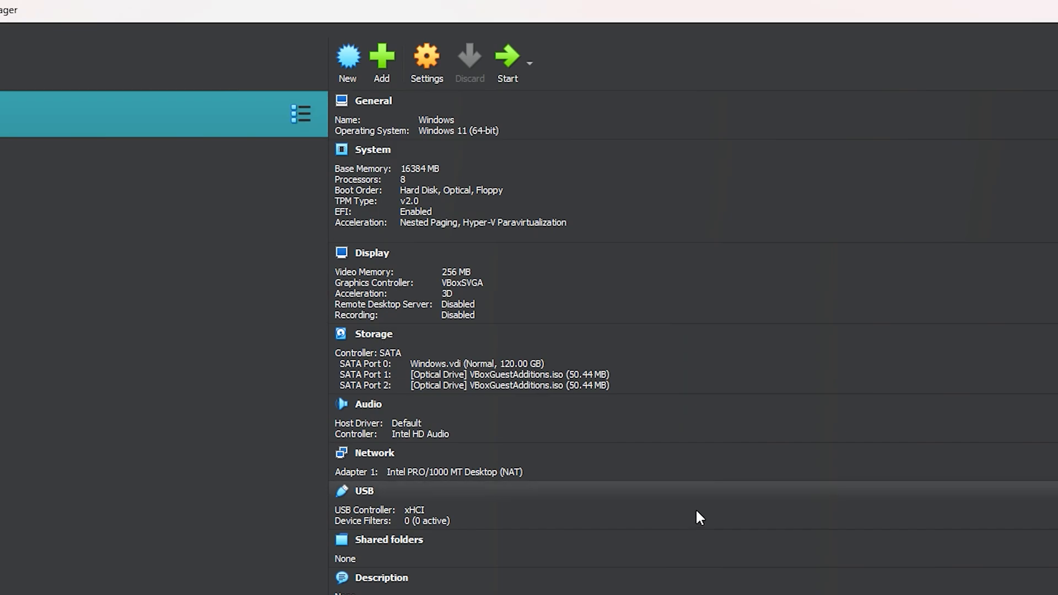
{"action": "mouse_move", "coordinate": [482, 94]}
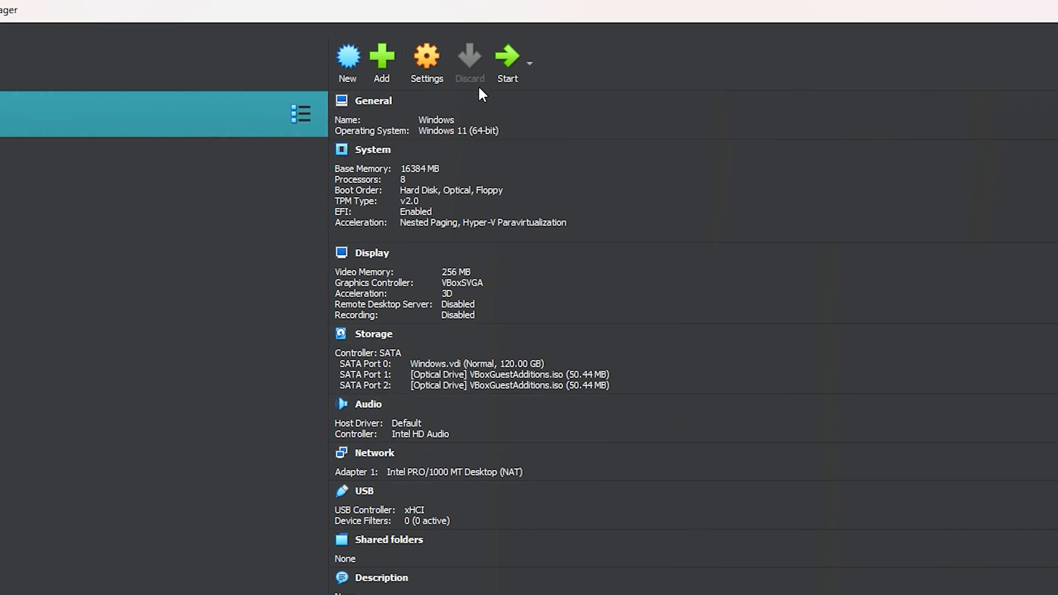
- Start the Windows VM and accept the switch to full-screen mode
{"action": "left_click", "coordinate": [507, 55]}
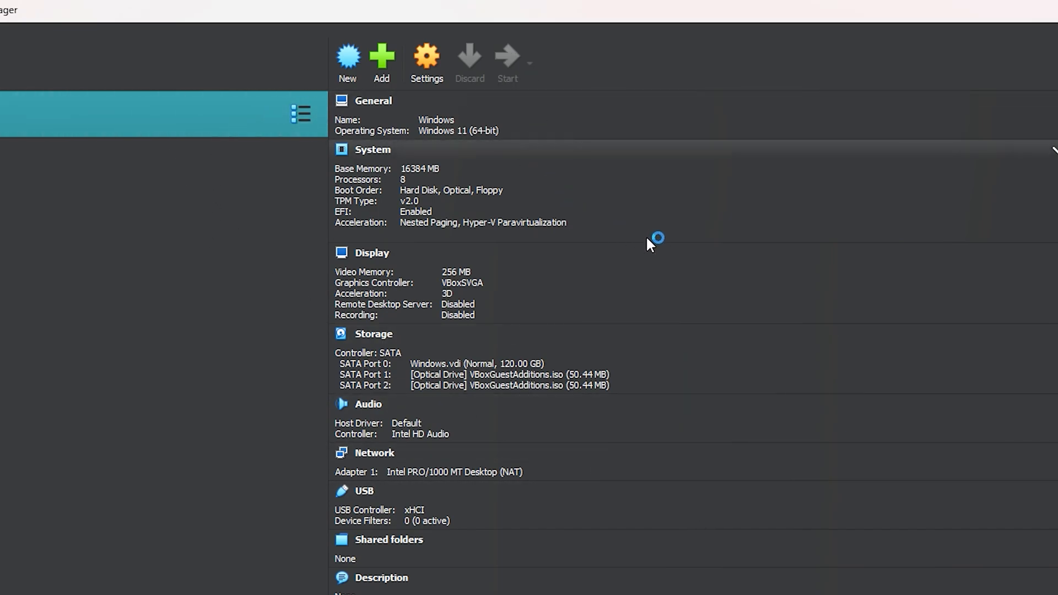
{"action": "mouse_move", "coordinate": [648, 245]}
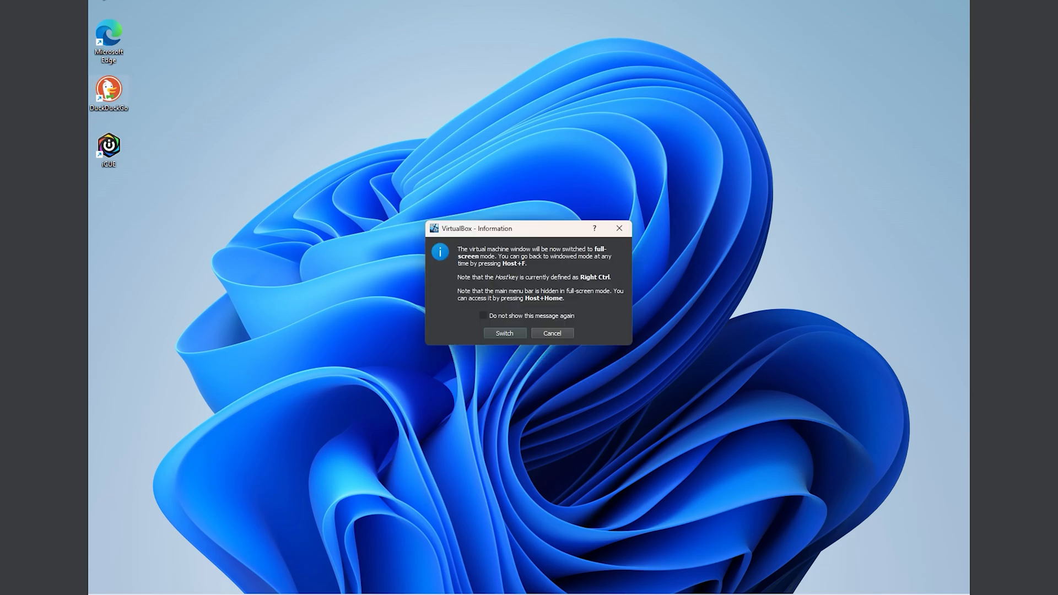
{"action": "left_click", "coordinate": [505, 332]}
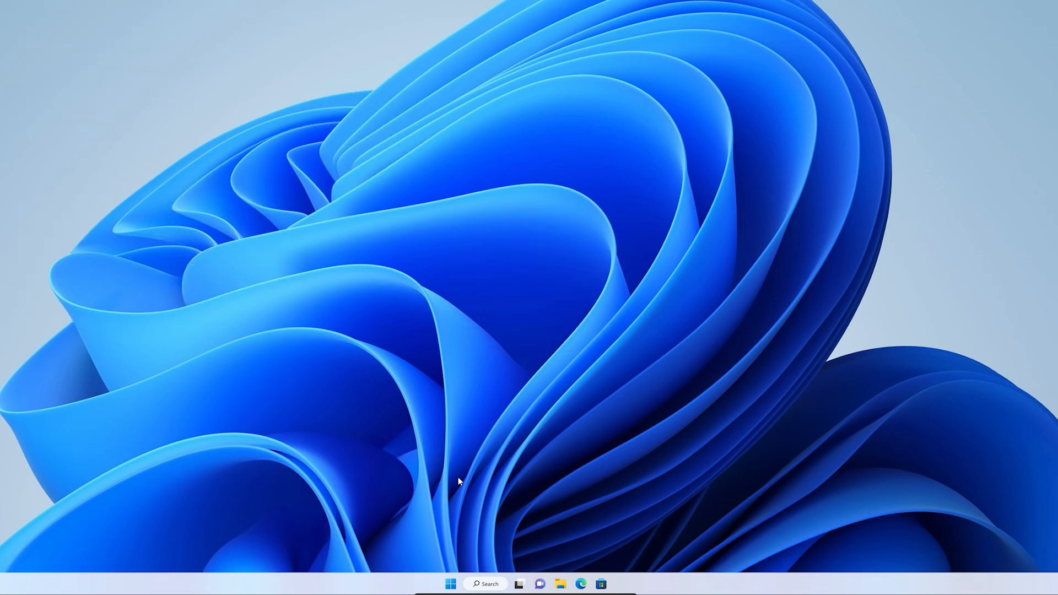
{"action": "mouse_move", "coordinate": [265, 277]}
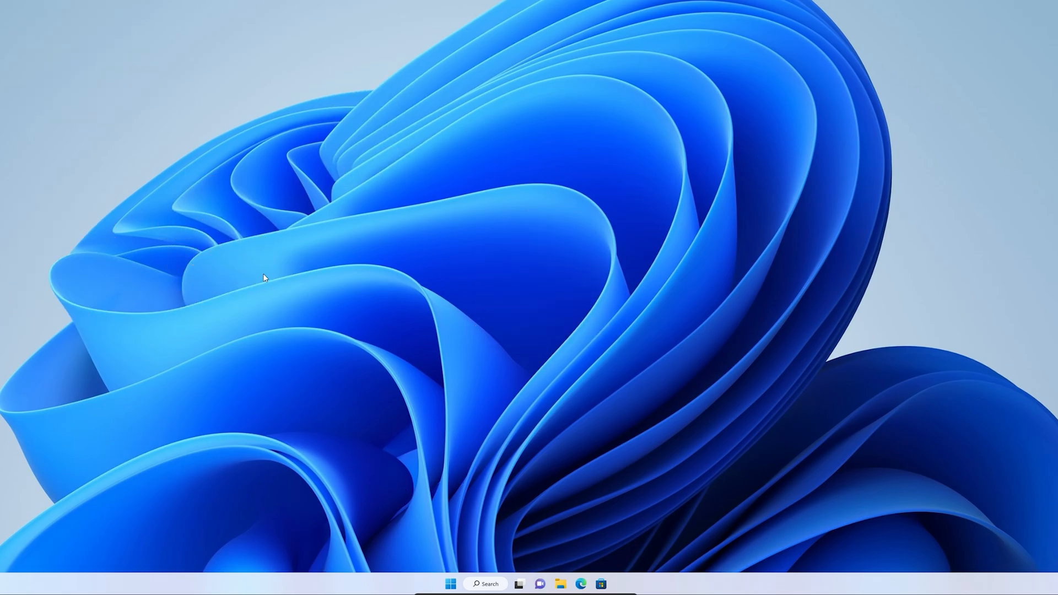